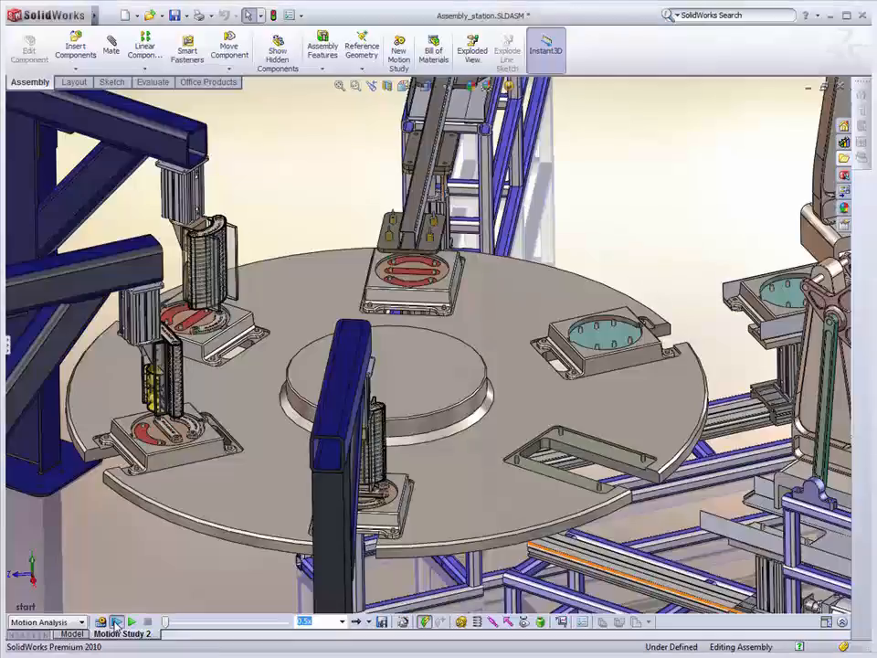
Step: Bring up the Open Documents switcher listing the platen assembly and the base feeder
click(117, 622)
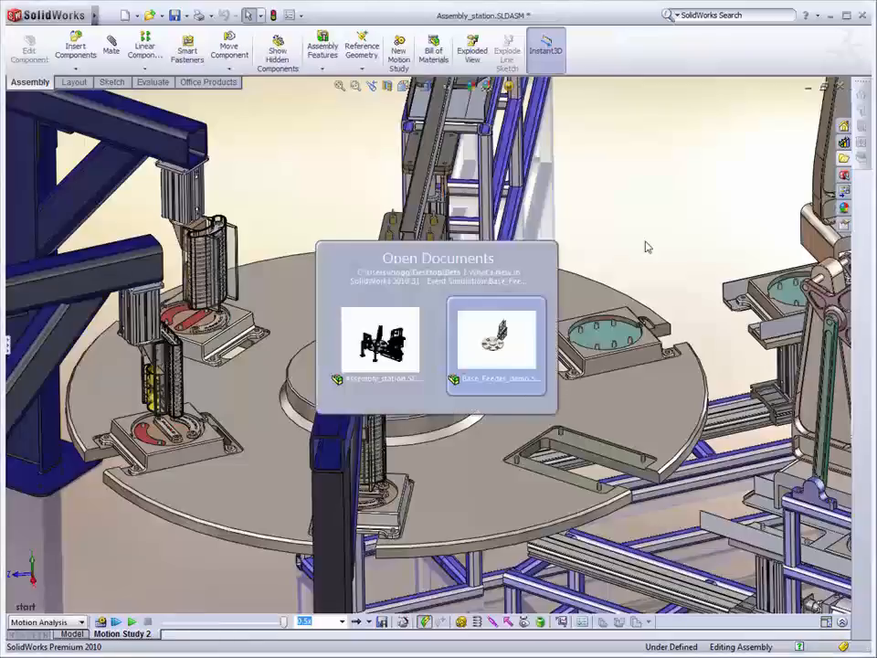
Step: Make Base_Feeder_demo the active assembly and show its event-based motion study task table
click(493, 338)
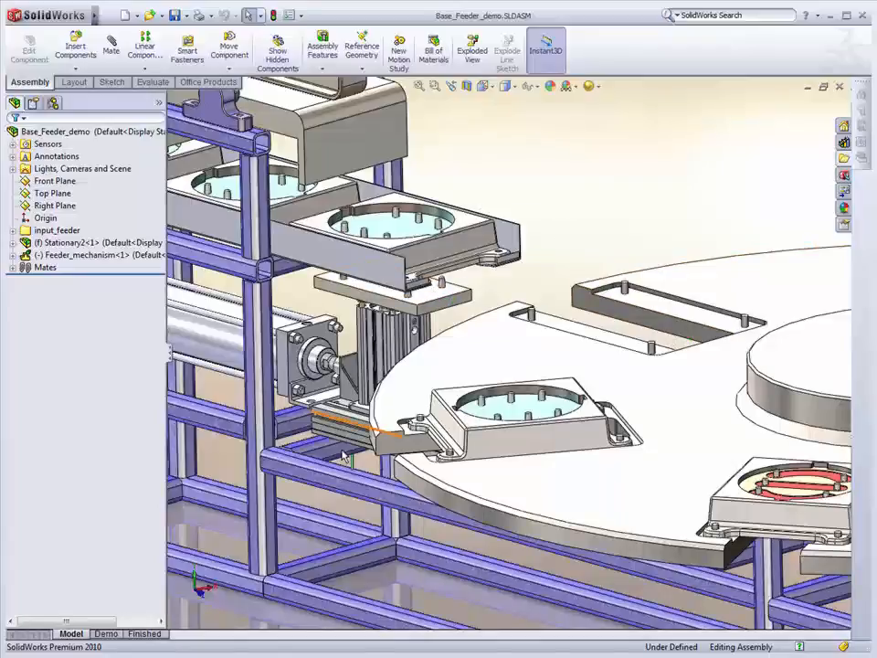
click(106, 632)
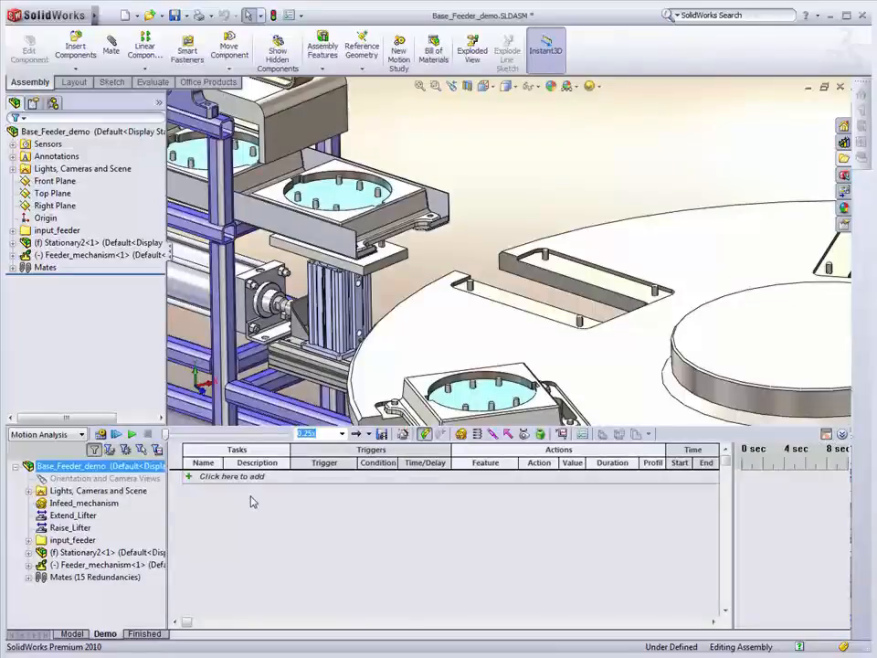
Step: Add Task1 Raise lifter: Raise_Lifter motor, Change 112.5 over 2 s with a motion profile
click(231, 475)
text(Raise lifter)
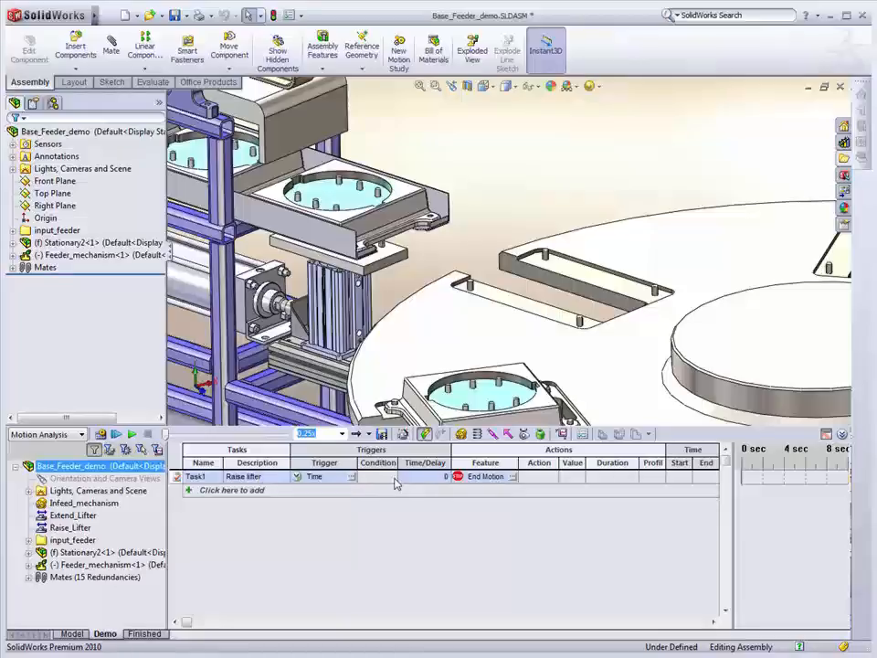
click(486, 475)
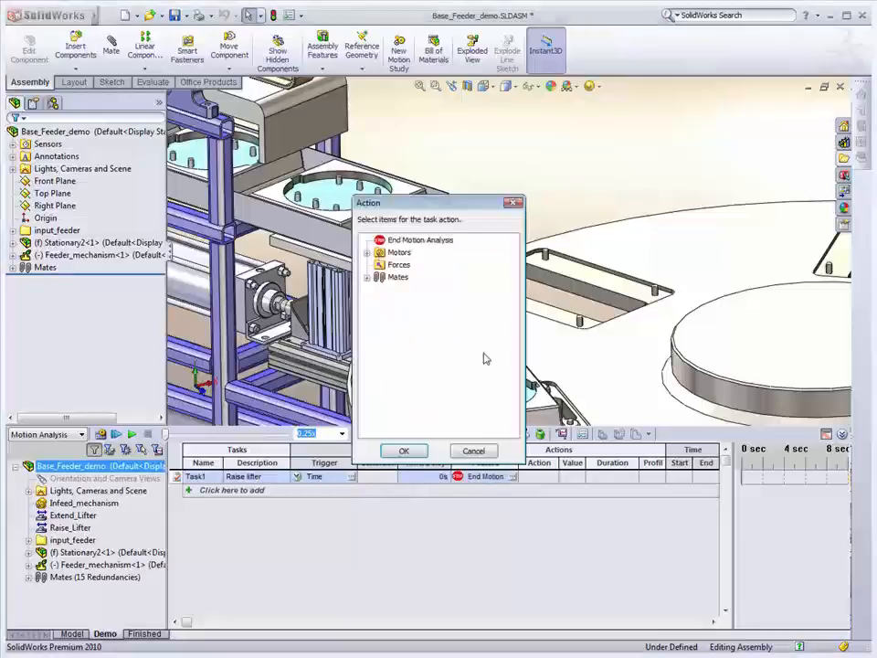
click(367, 252)
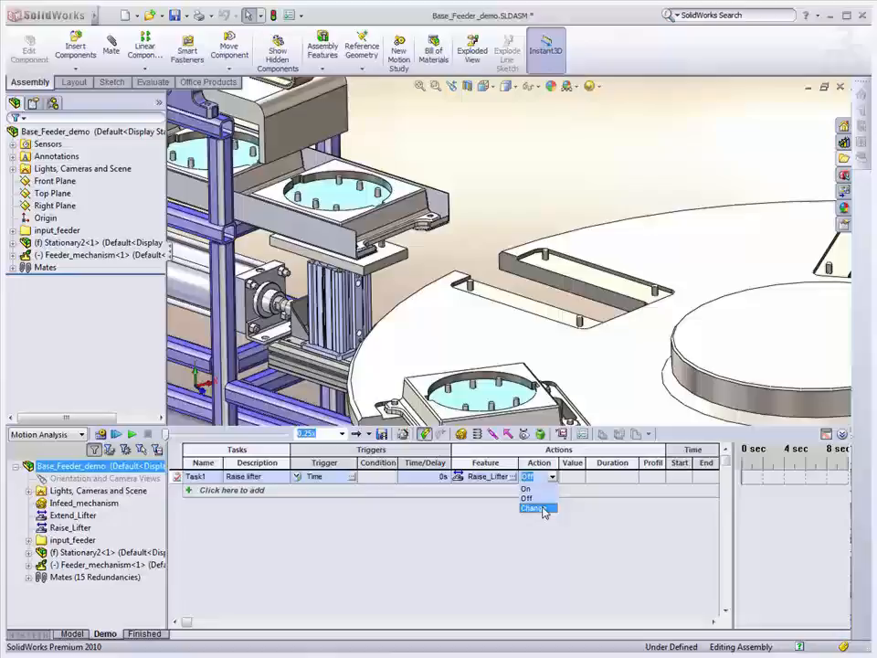
click(536, 508)
text(112.5)
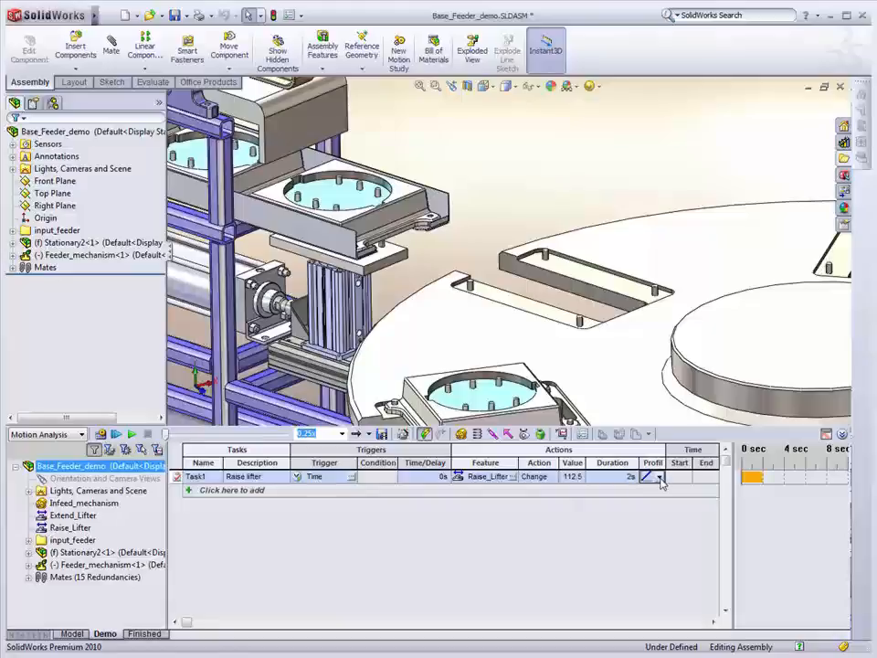
click(652, 475)
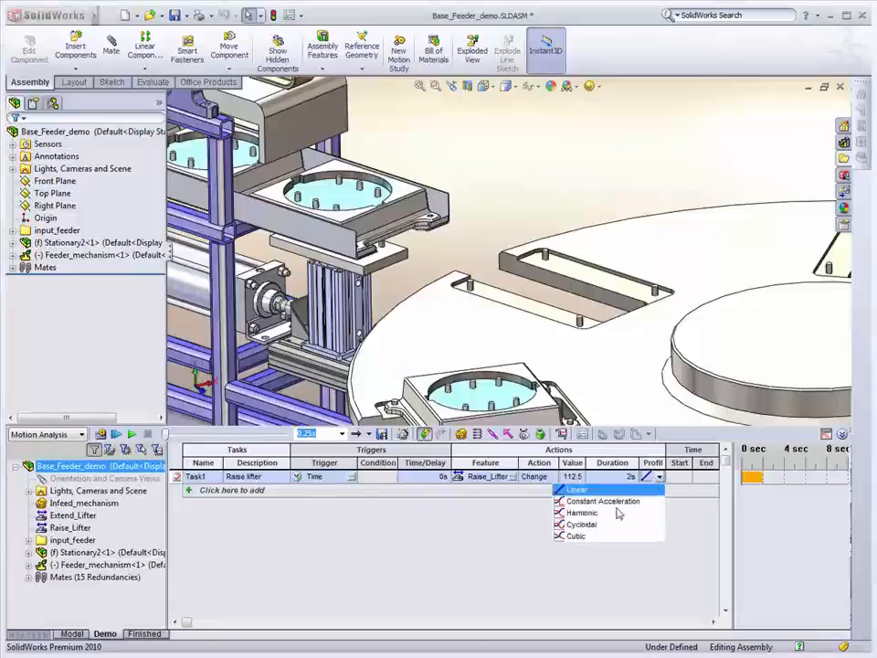
mouse_move(581, 522)
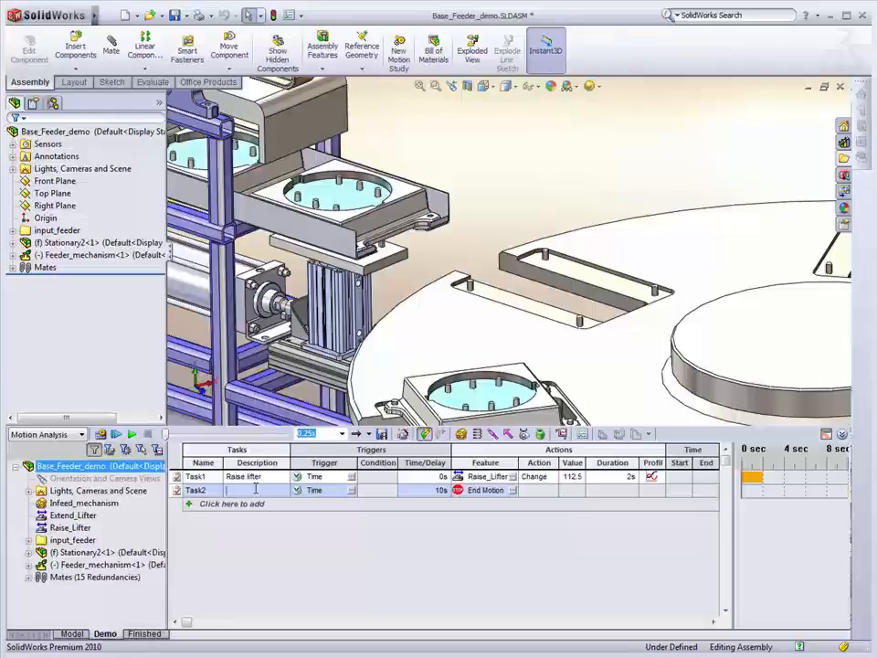
Step: Name Task2 'Detach from tray', trigger it on the Plate_touches_carousel sensor, act on the plate-in-tray lock mate
text(Detach from tra)
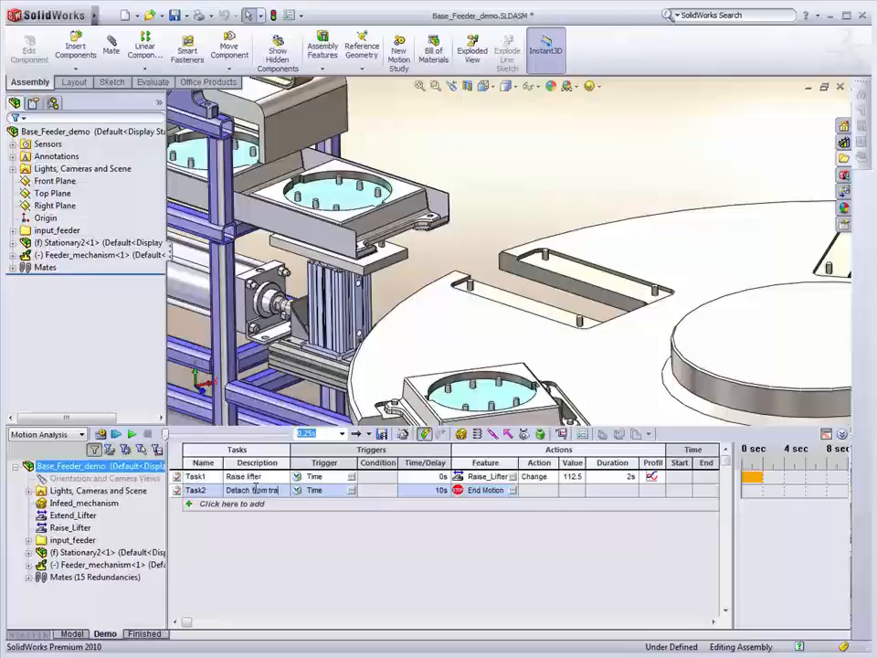
click(338, 490)
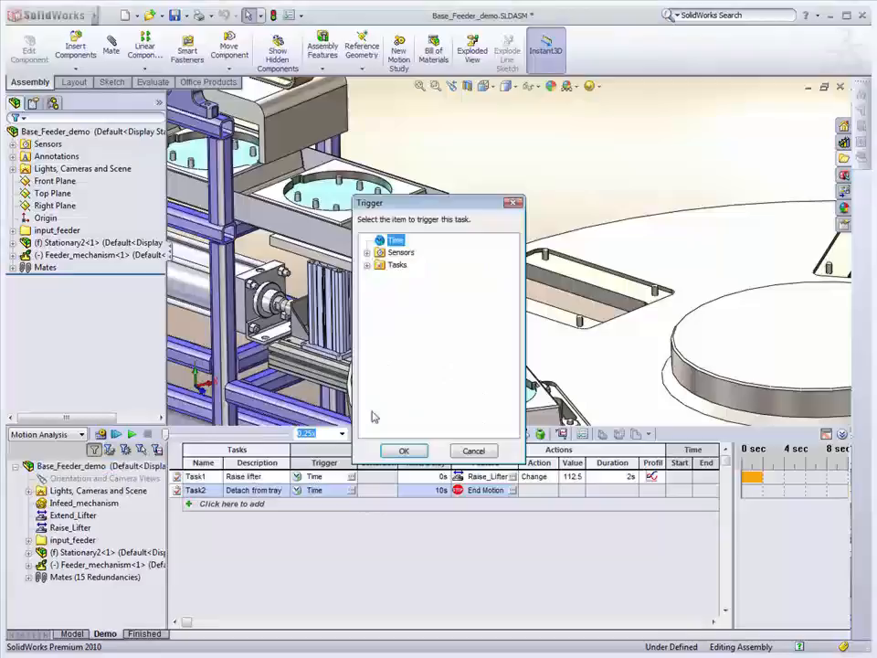
click(370, 252)
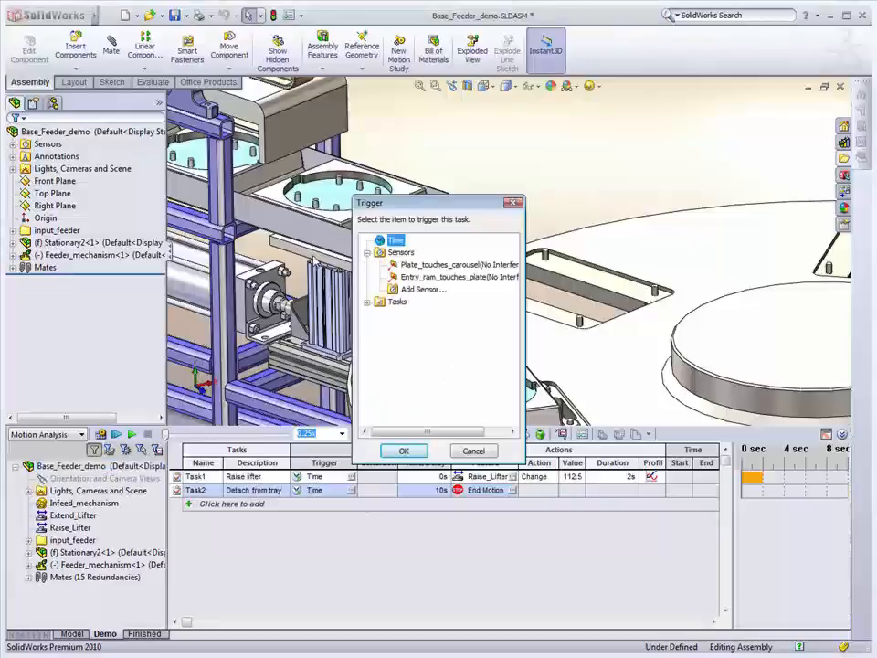
click(457, 263)
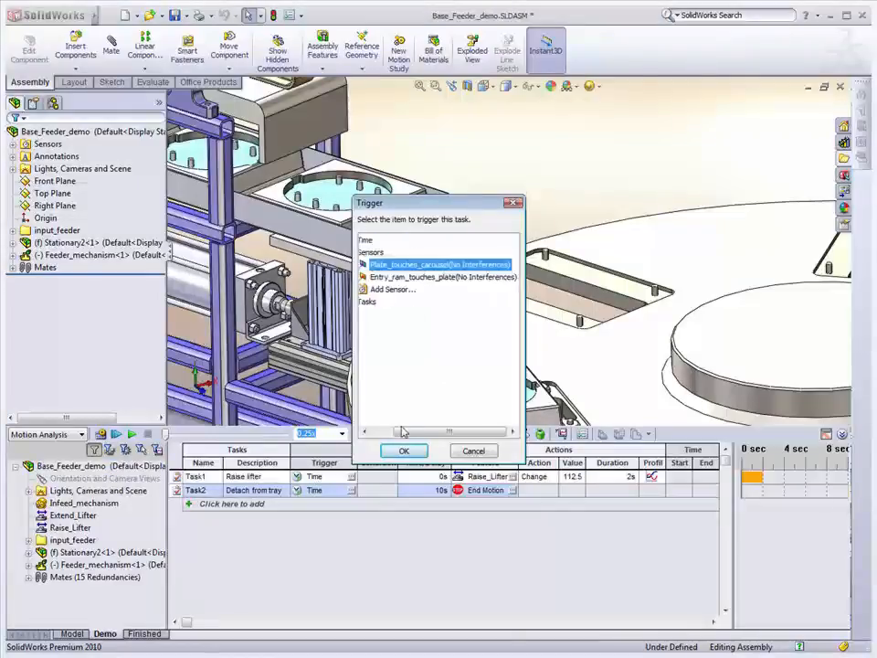
click(404, 450)
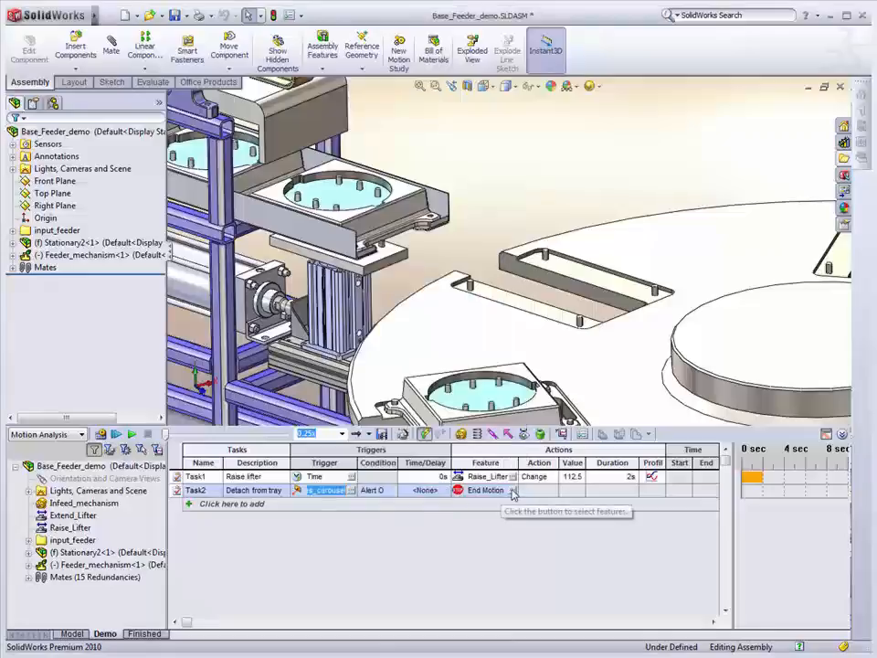
click(514, 490)
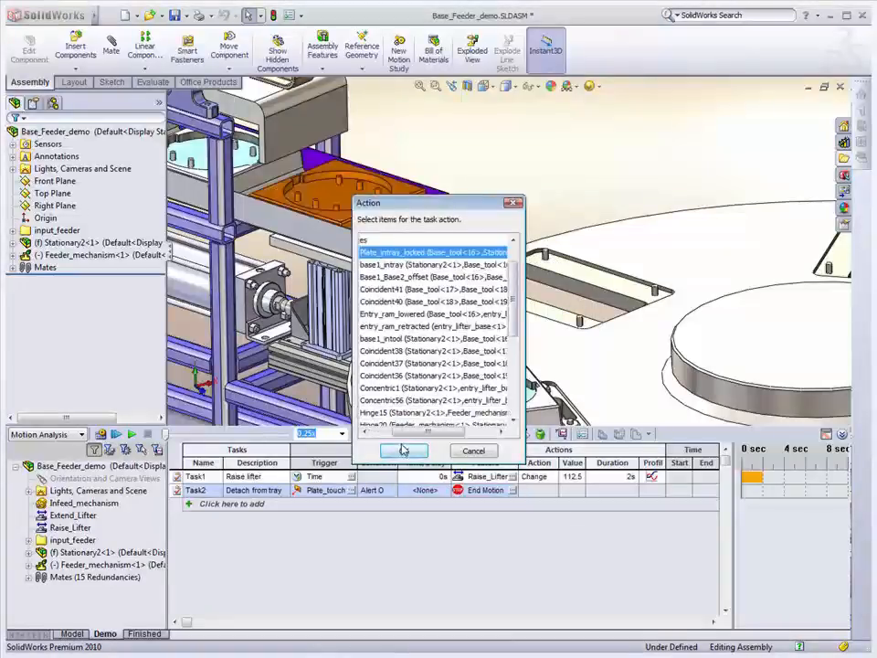
click(402, 450)
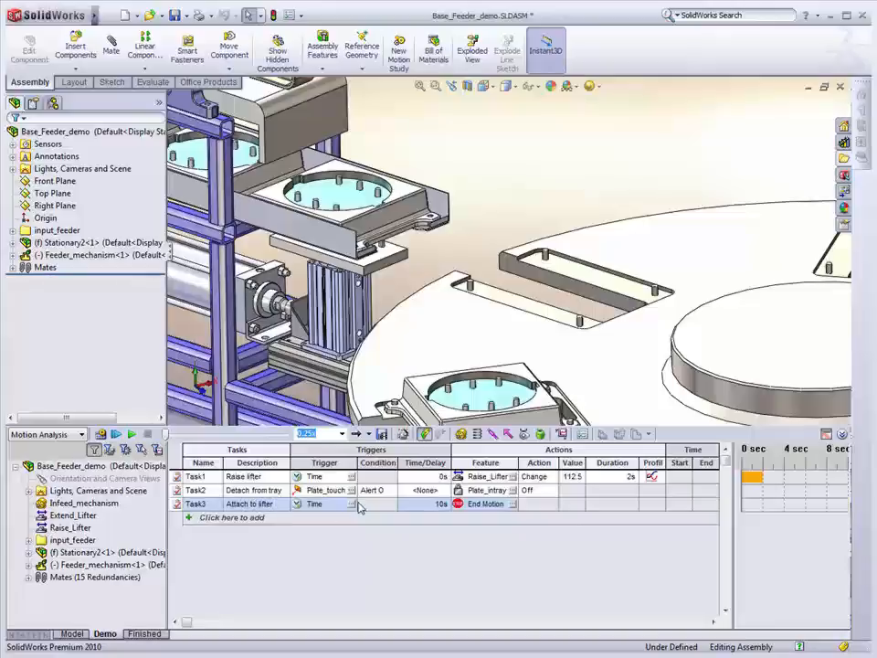
Step: Trigger Task3 on Task2 end, act on the Plate-lifter_locked mate, and add a fourth task row
click(351, 504)
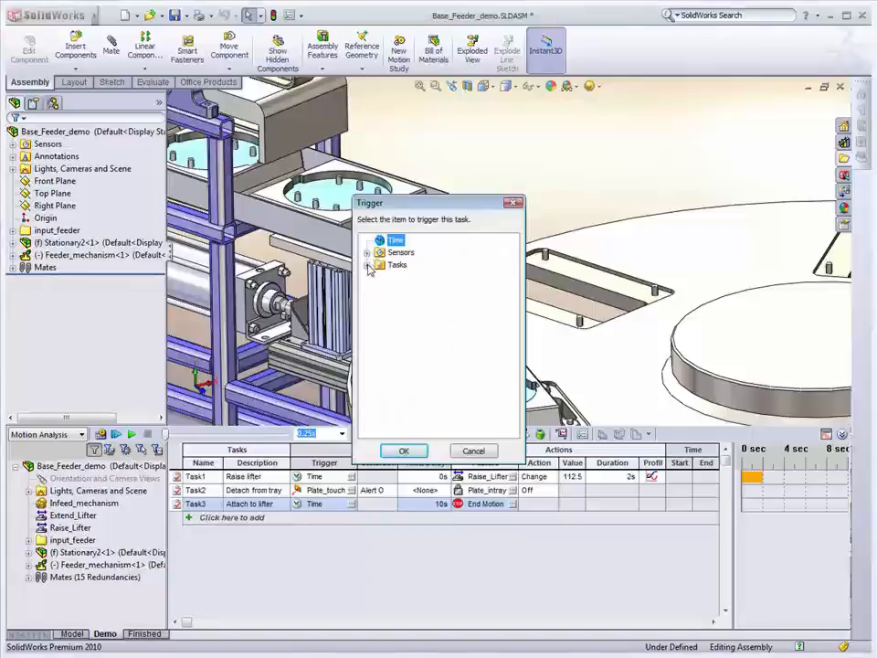
click(368, 263)
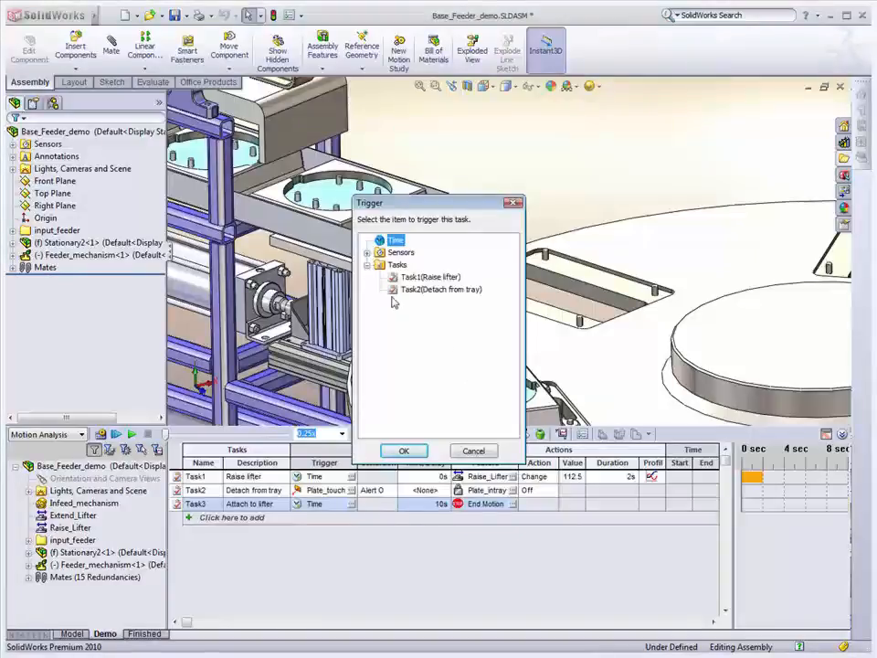
click(404, 450)
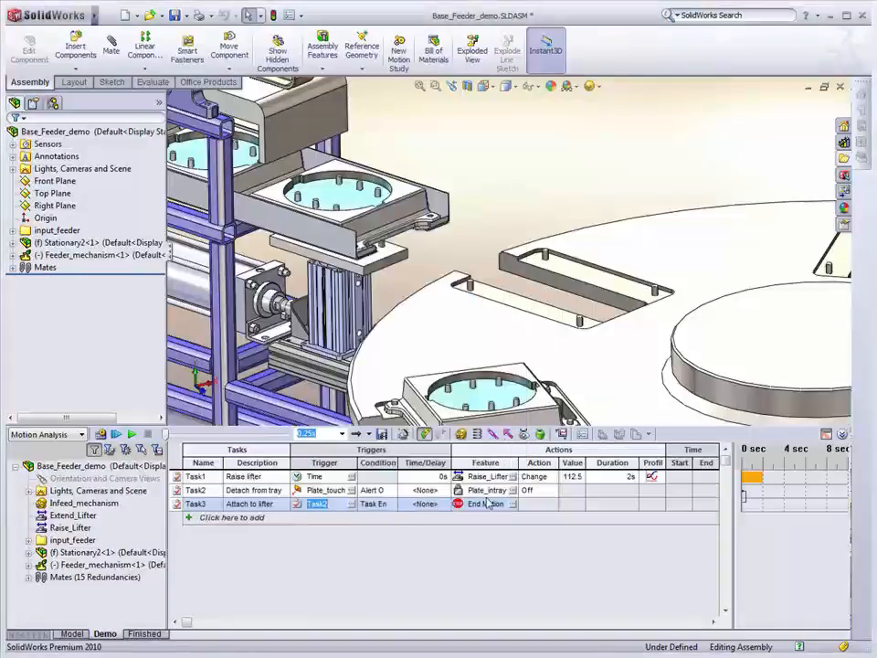
click(486, 504)
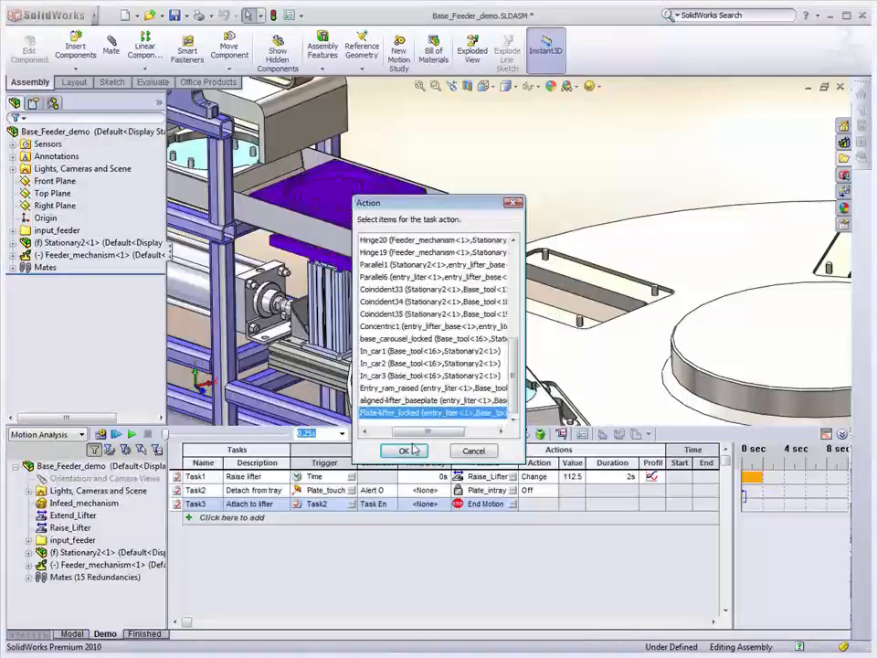
click(404, 449)
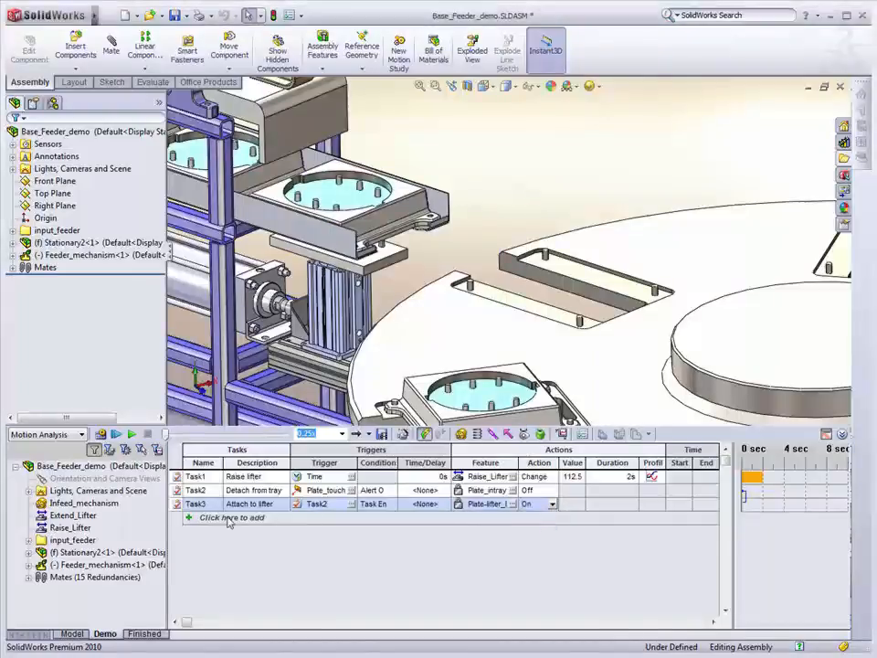
click(232, 517)
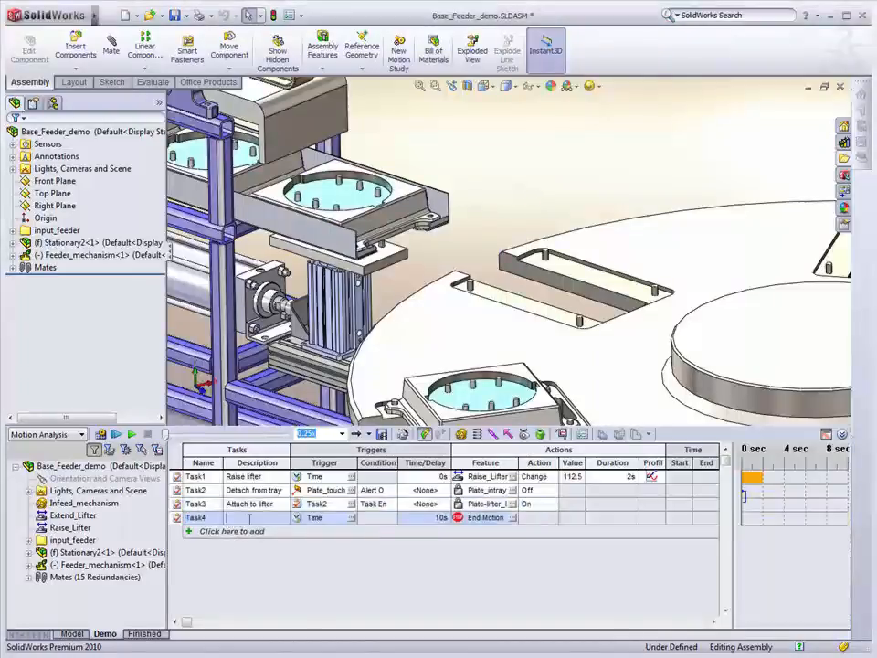
Step: Name Task4 Extend lifter, trigger it on Task1 end, and make it change the Extend_Lifter motor
text(Extend lifte)
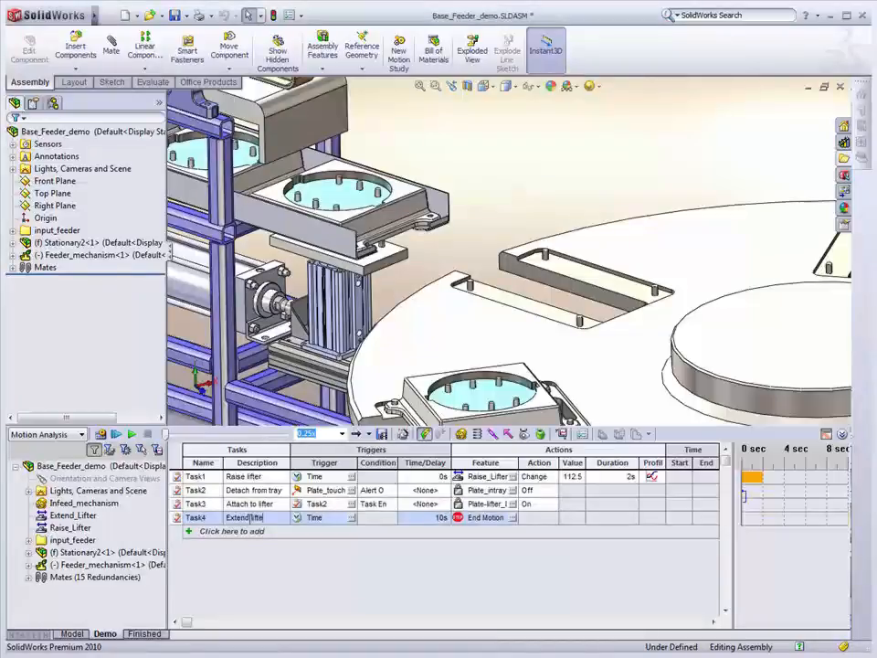
click(350, 517)
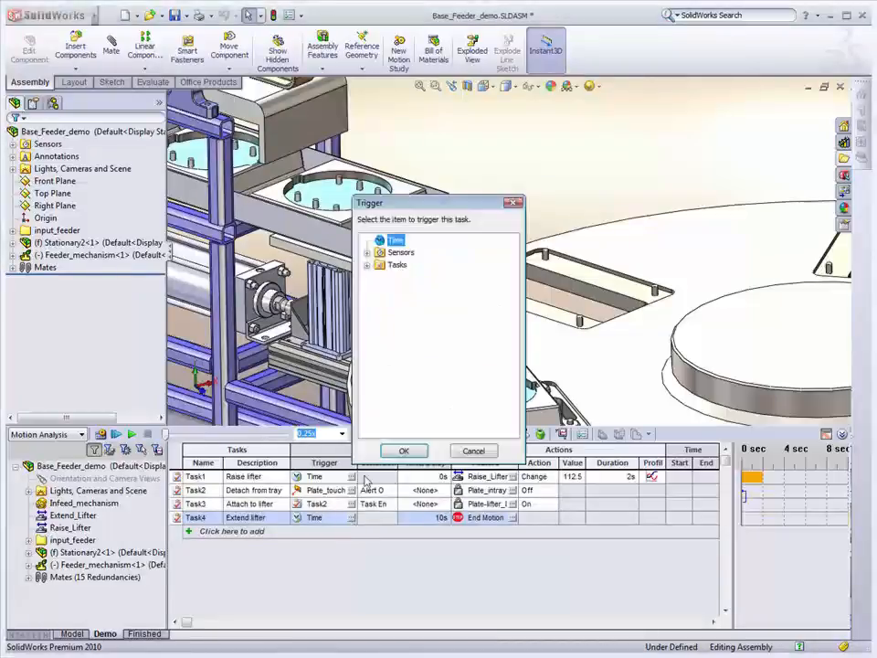
click(365, 263)
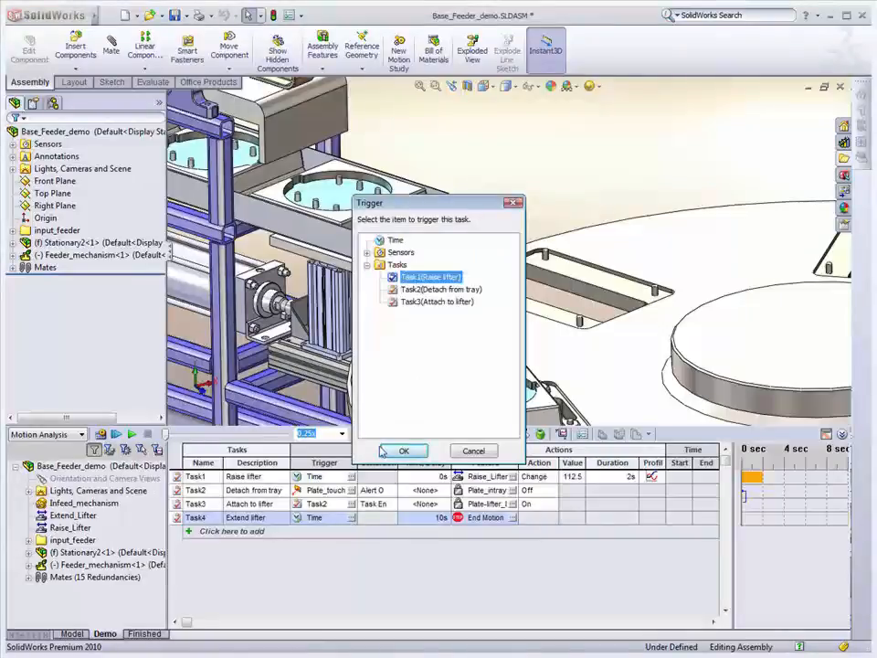
click(402, 450)
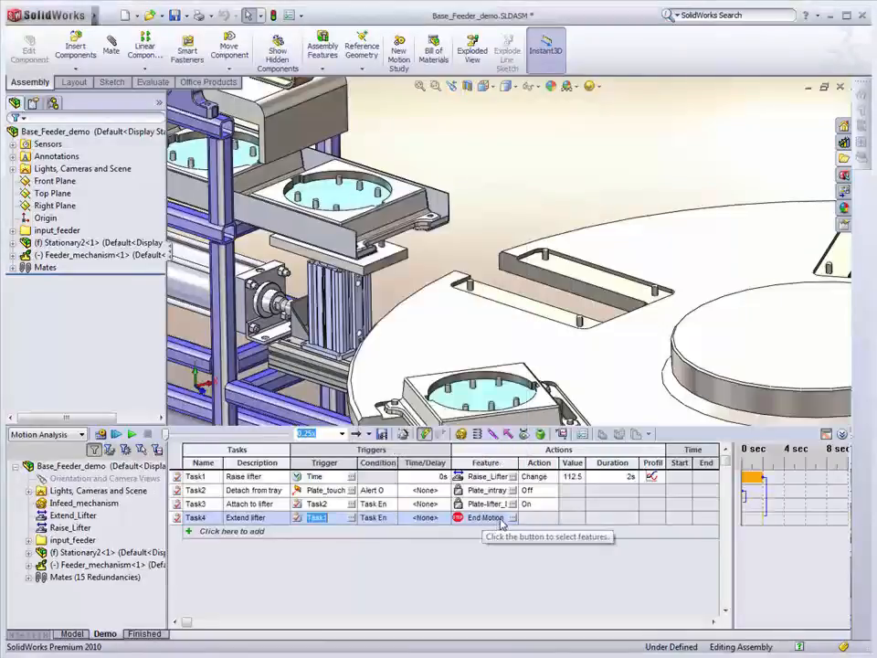
click(500, 517)
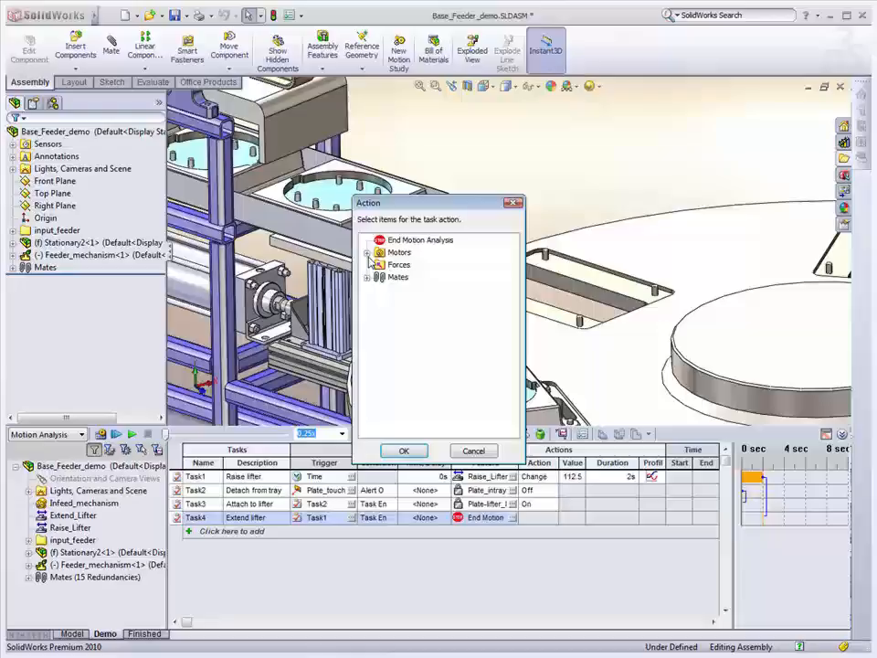
click(367, 252)
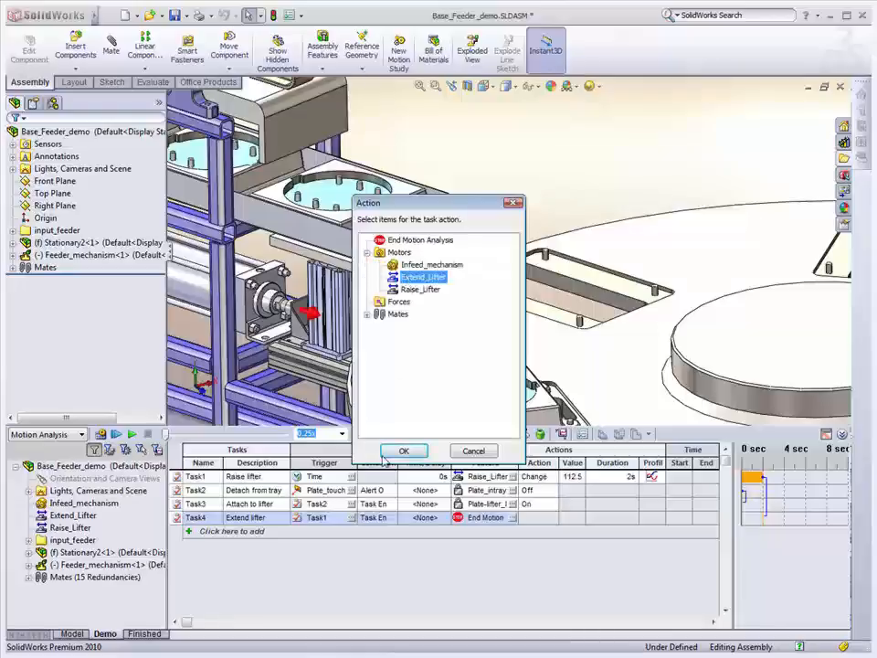
click(404, 450)
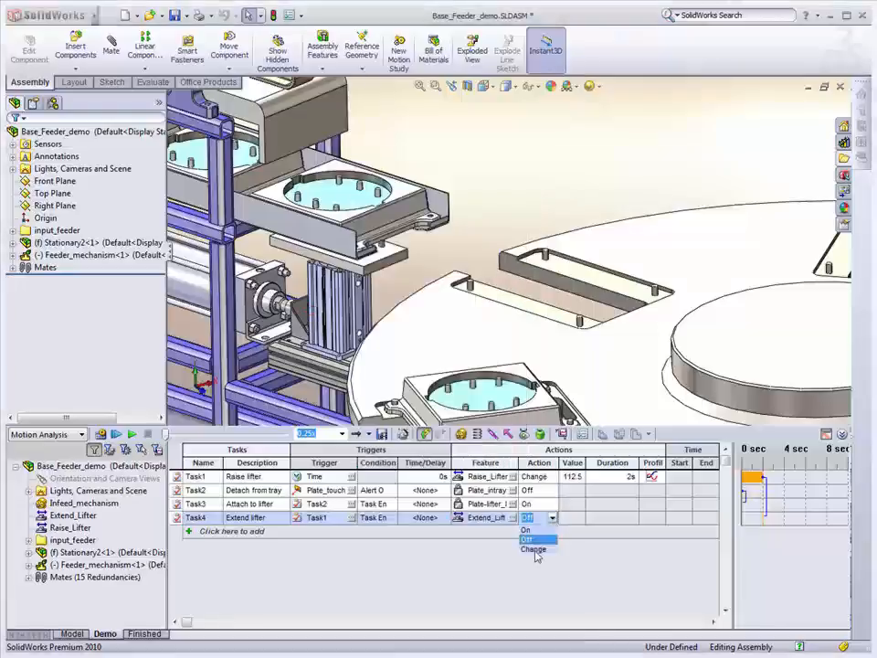
click(534, 549)
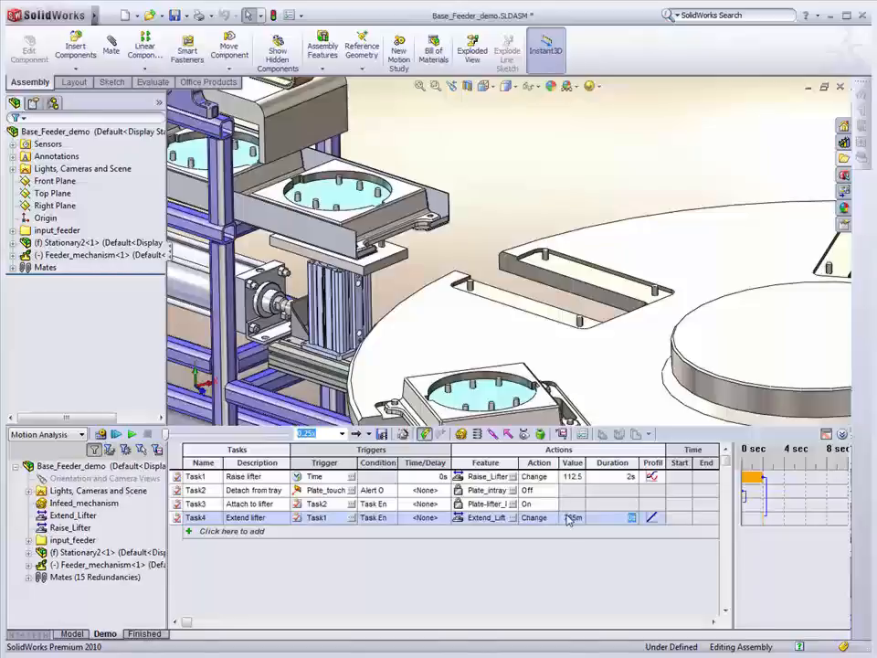
click(651, 519)
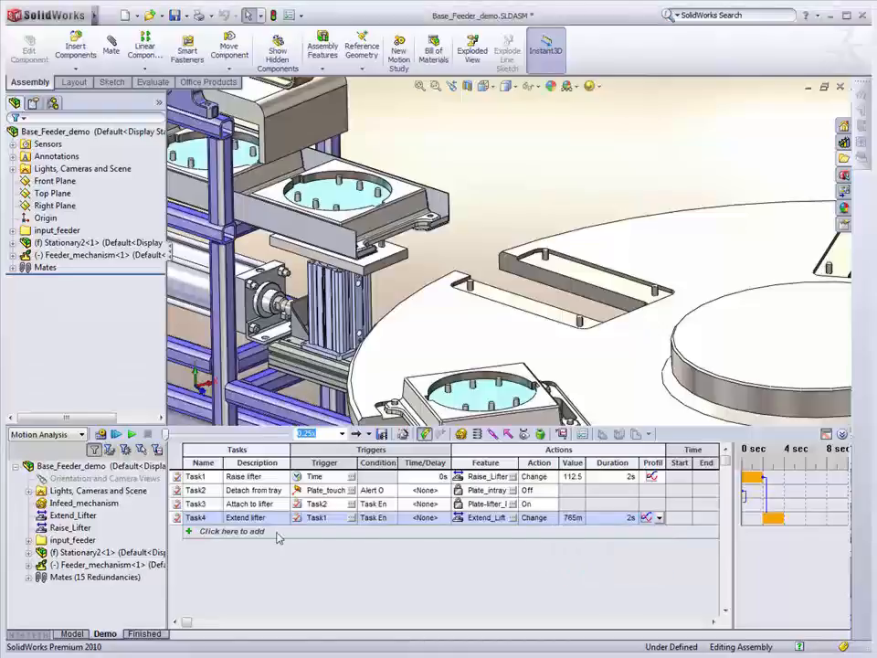
Step: Add Task5 Lower lifter triggered by the end of an earlier task
click(234, 531)
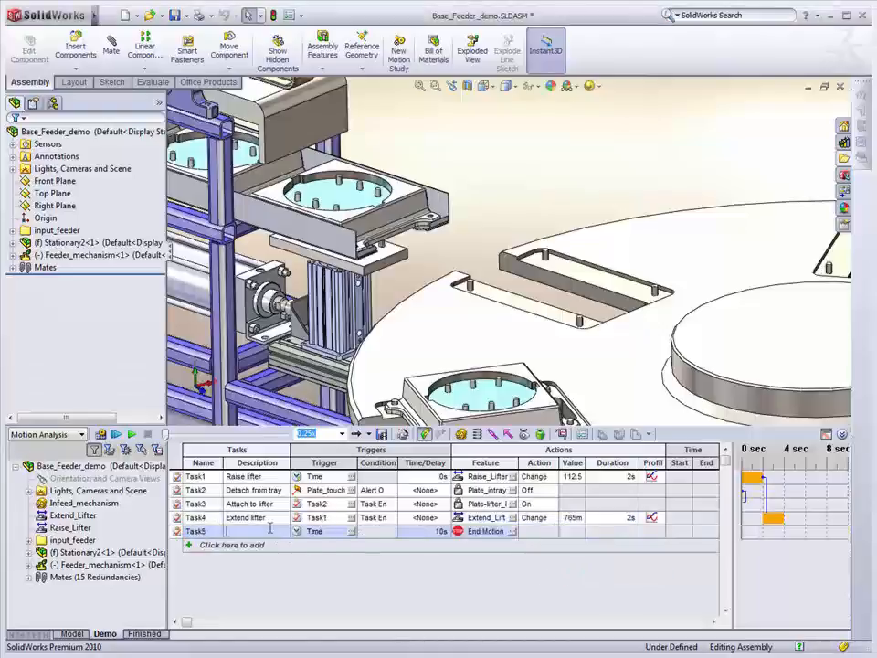
text(Lower lifter)
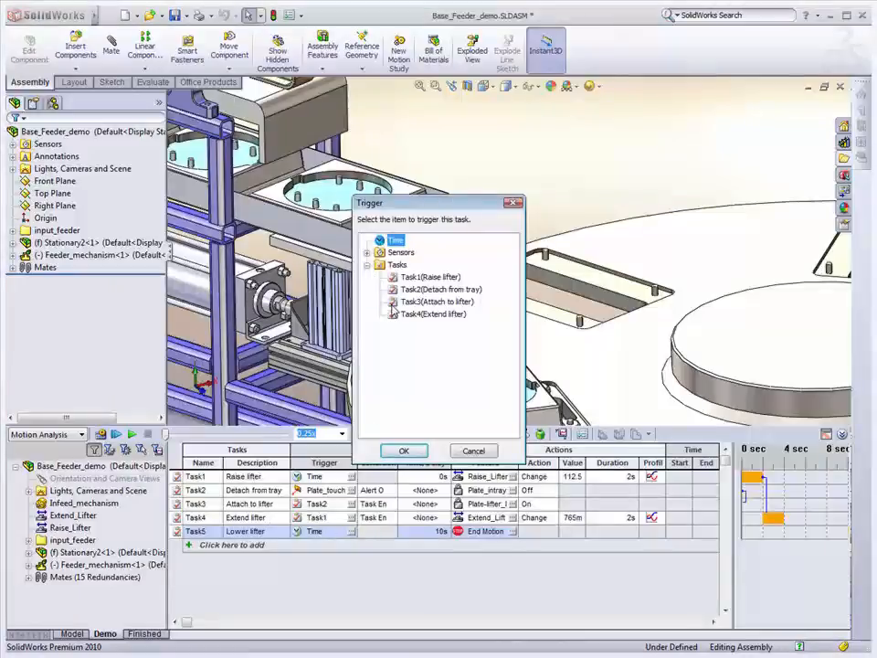
click(403, 450)
text(Detach from lifter)
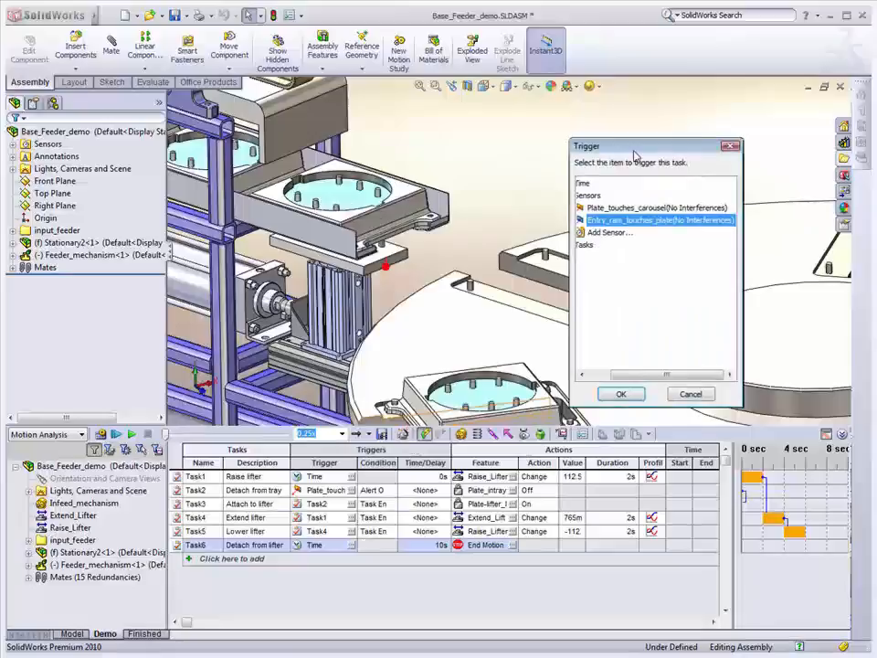
Step: Trigger Task6 on the Plate_touches_carousel sensor turning the plate-lifter lock Off, and Task2 on the entry-ram sensor
click(650, 208)
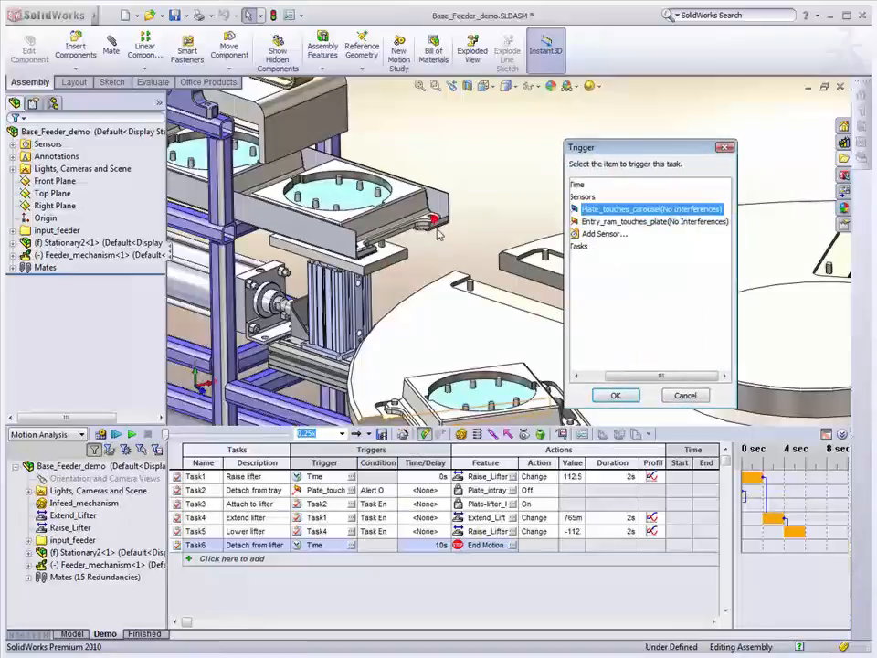
click(614, 395)
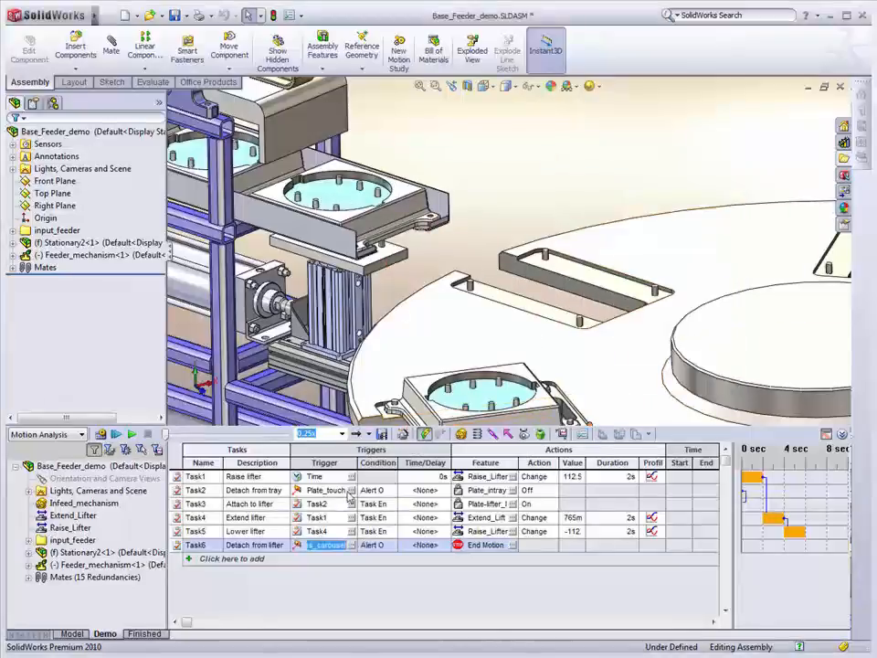
click(326, 545)
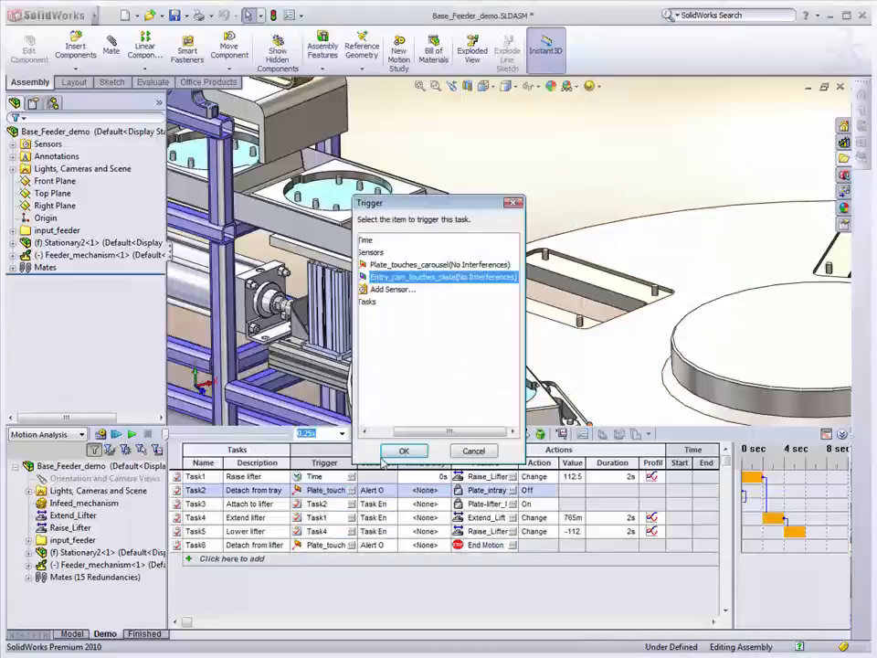
click(405, 449)
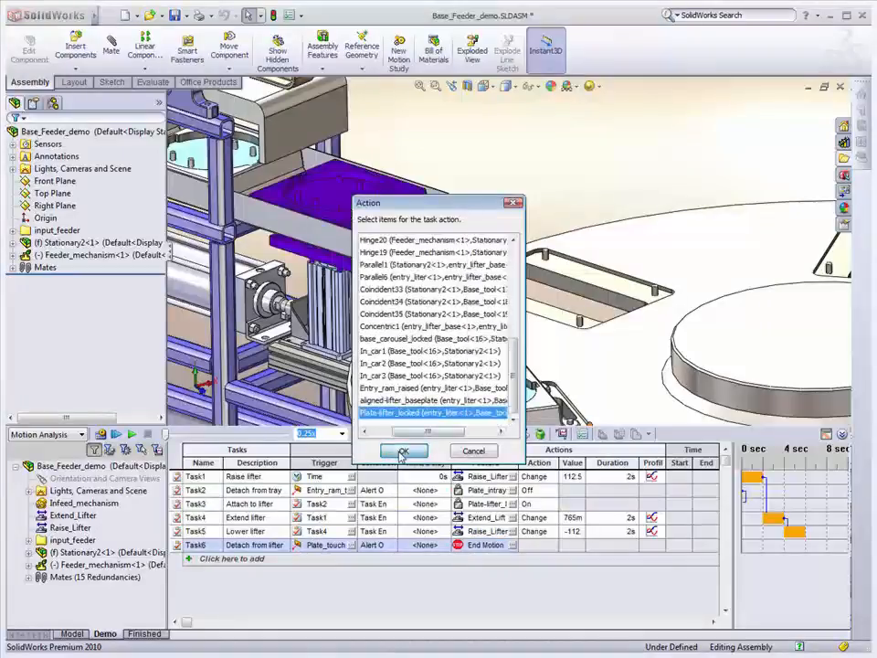
click(404, 450)
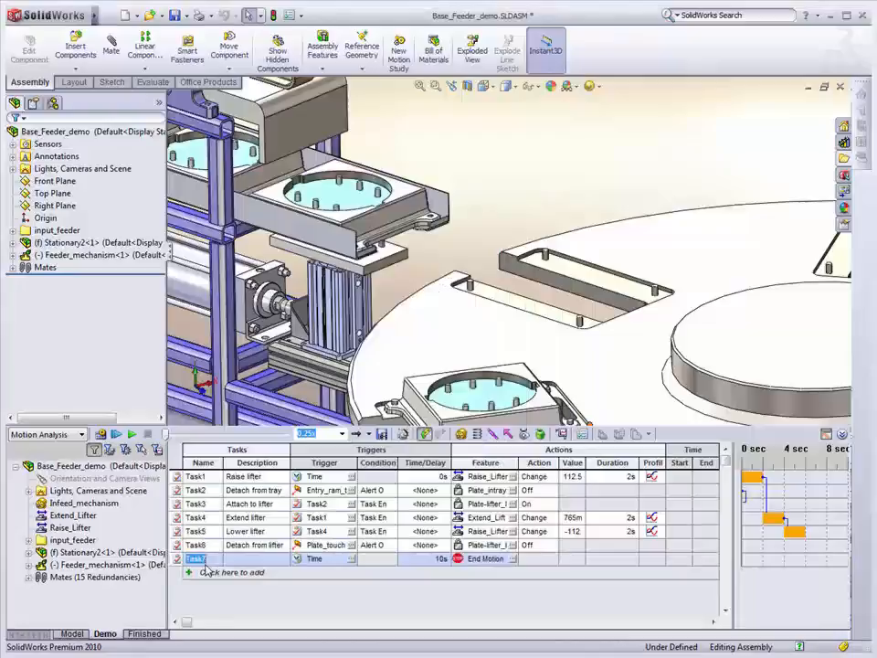
Step: Add Task7 'Attach to carosel' triggered on Task6 end, acting on the base_carousel_locked mate, and start Task8
text(A)
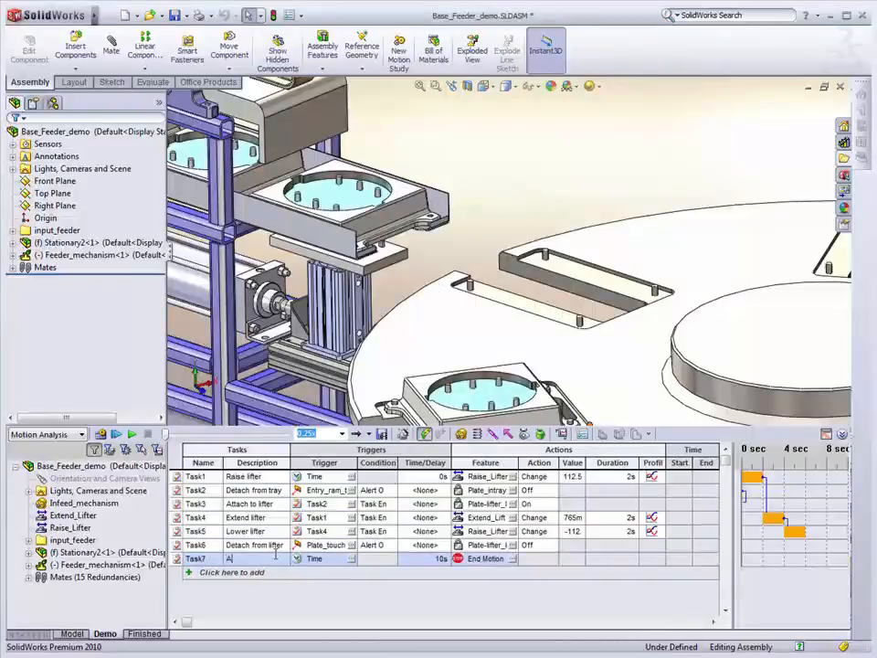
text(Attach to carosel)
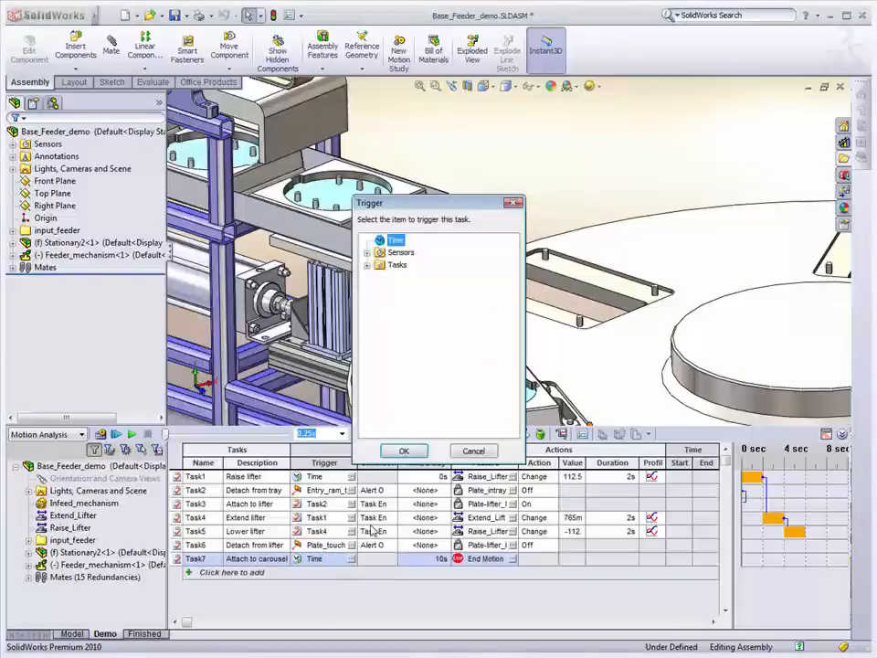
click(367, 265)
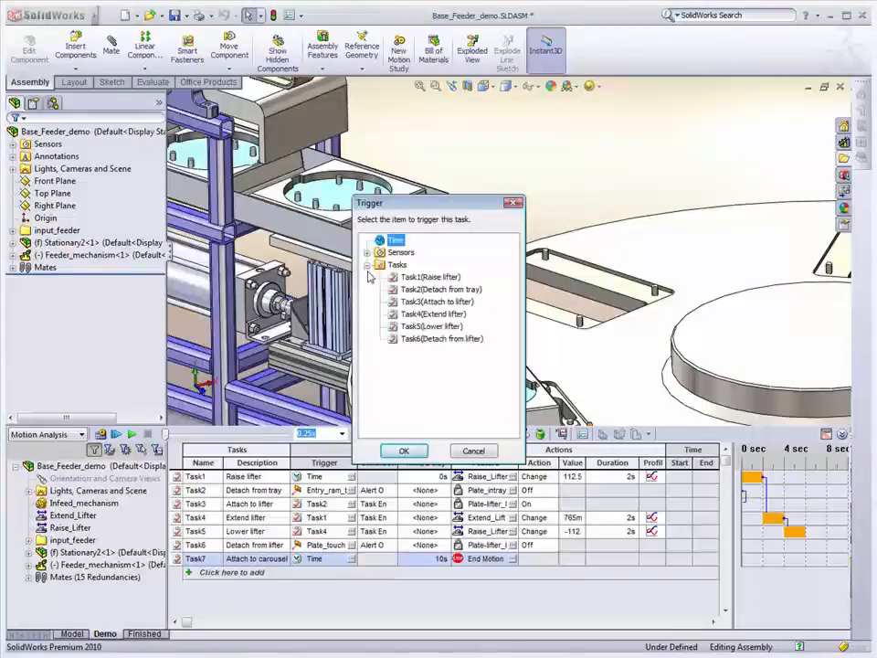
click(442, 338)
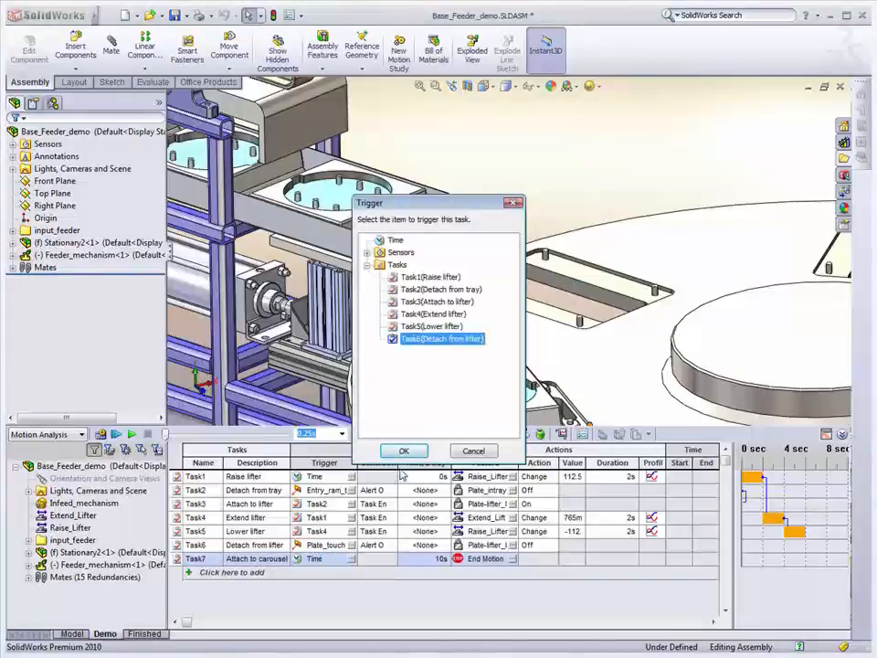
click(404, 450)
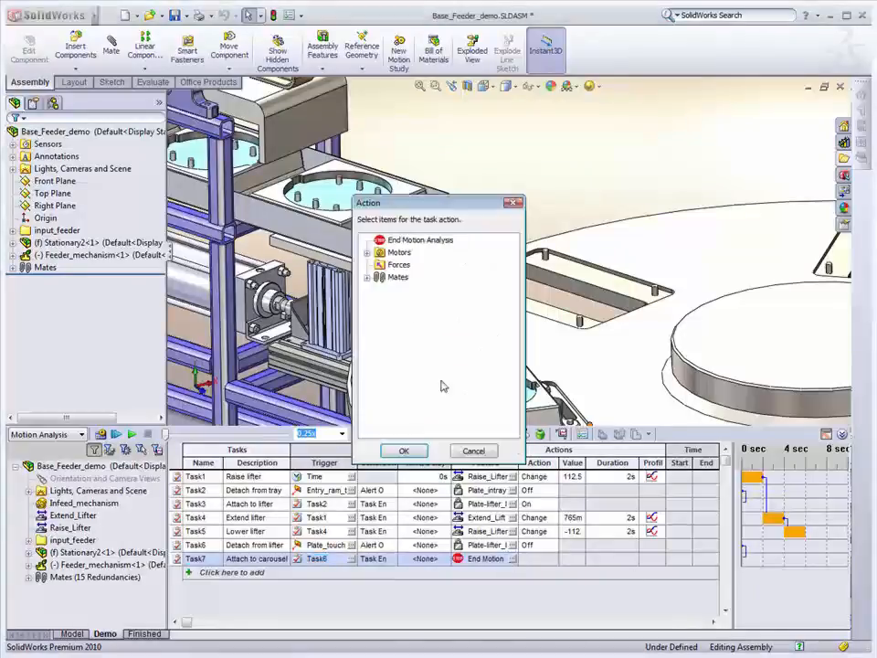
click(367, 278)
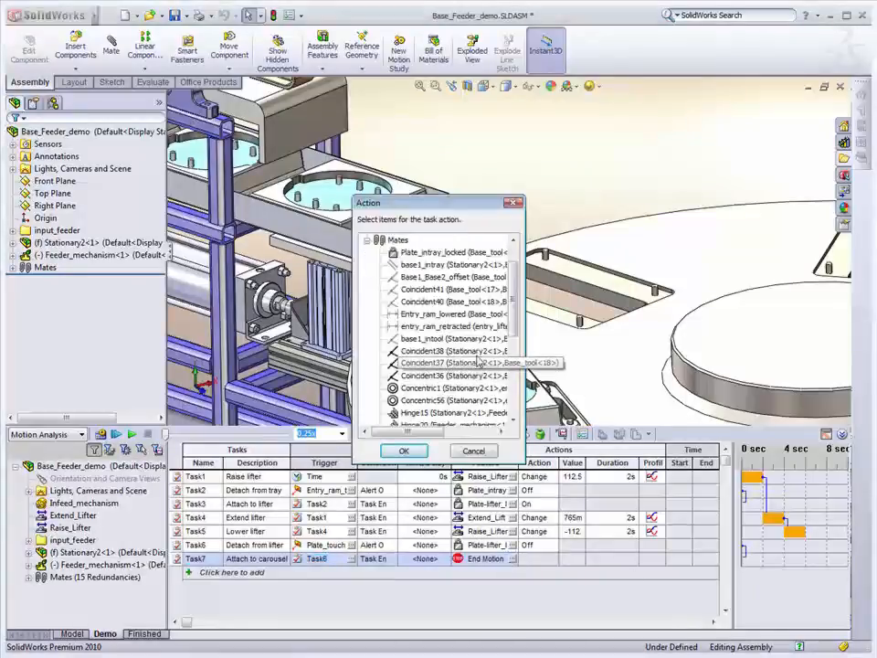
scroll(down, 3)
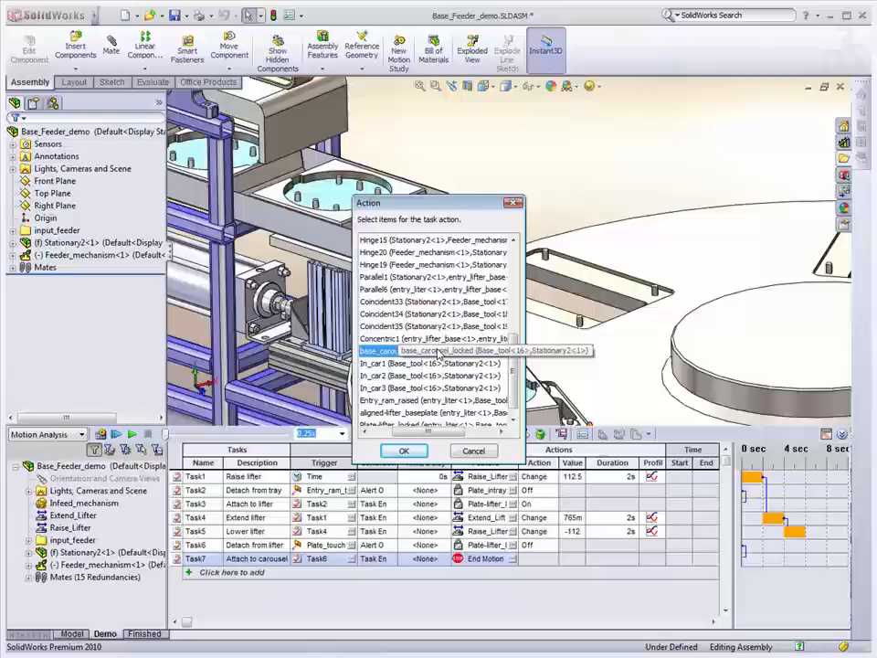
click(402, 450)
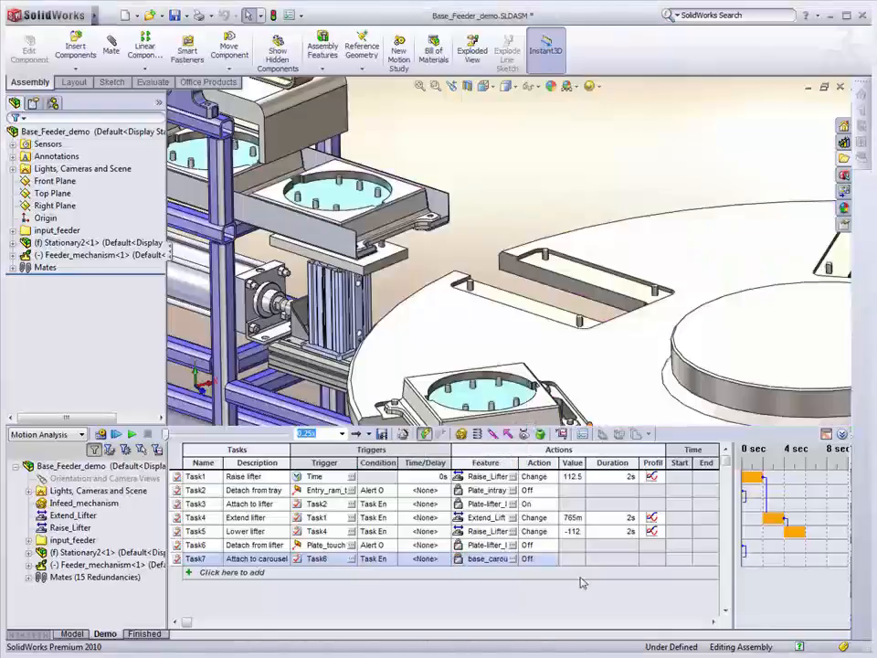
click(537, 559)
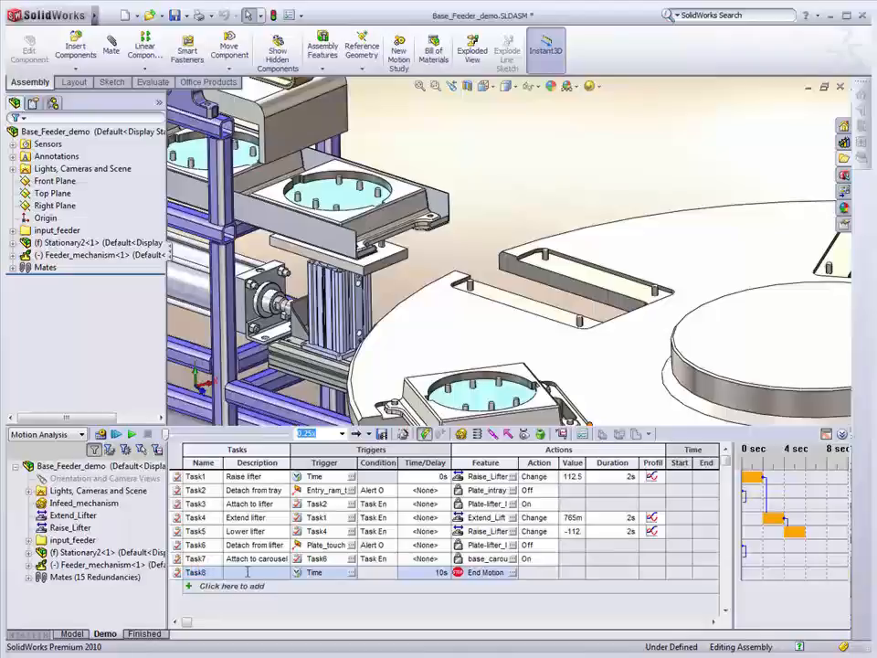
Step: Add Task8 Retract lifter triggered on Task5 end, reversing Extend_Lifter by -765 mm, and add a ninth row
text(Retract lifter)
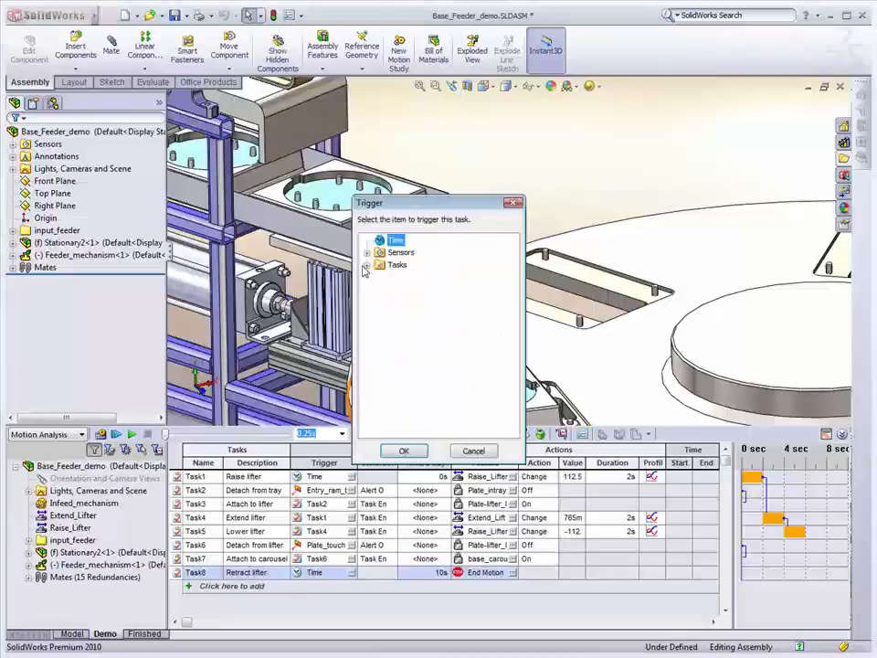
click(367, 263)
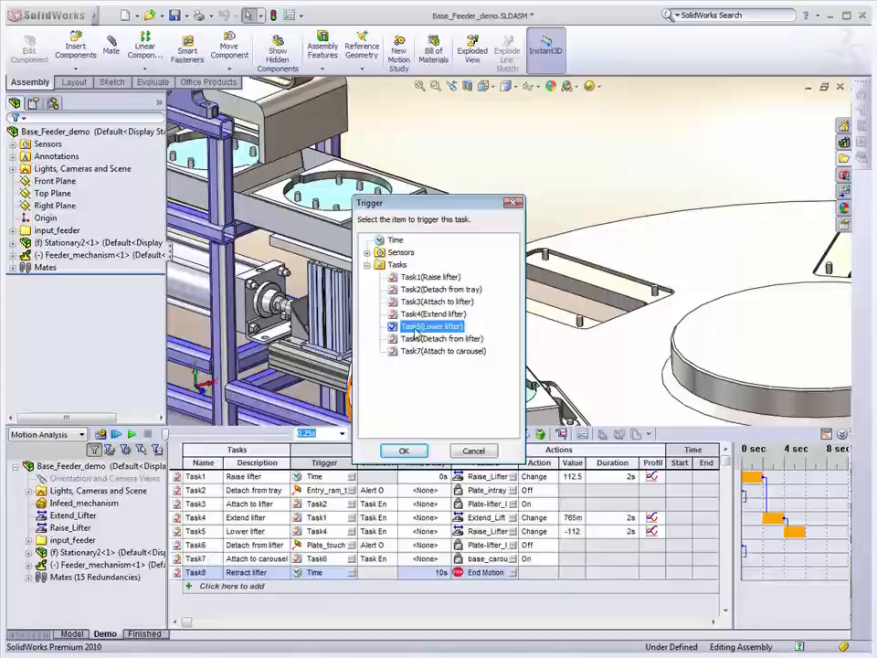
click(404, 450)
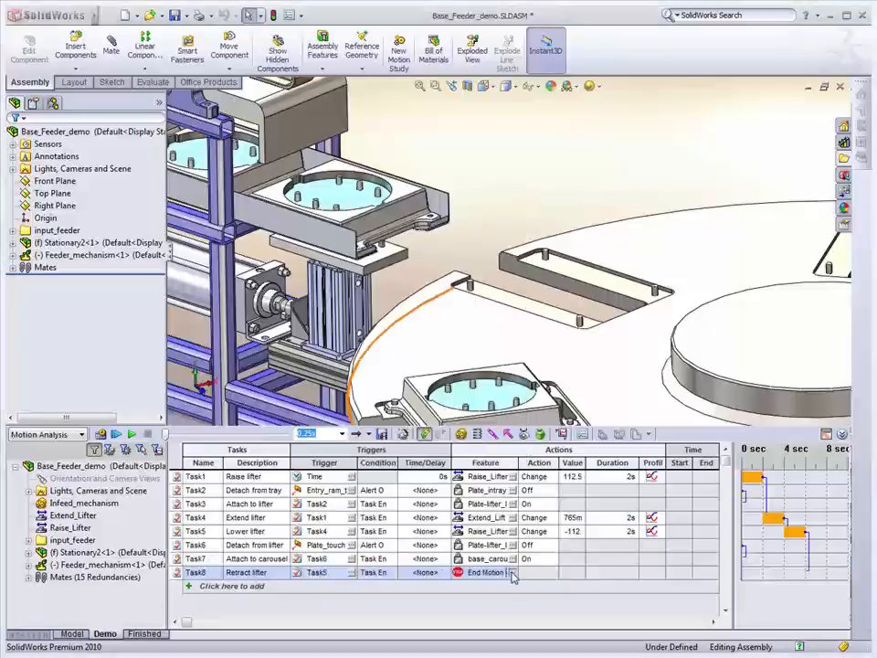
click(486, 572)
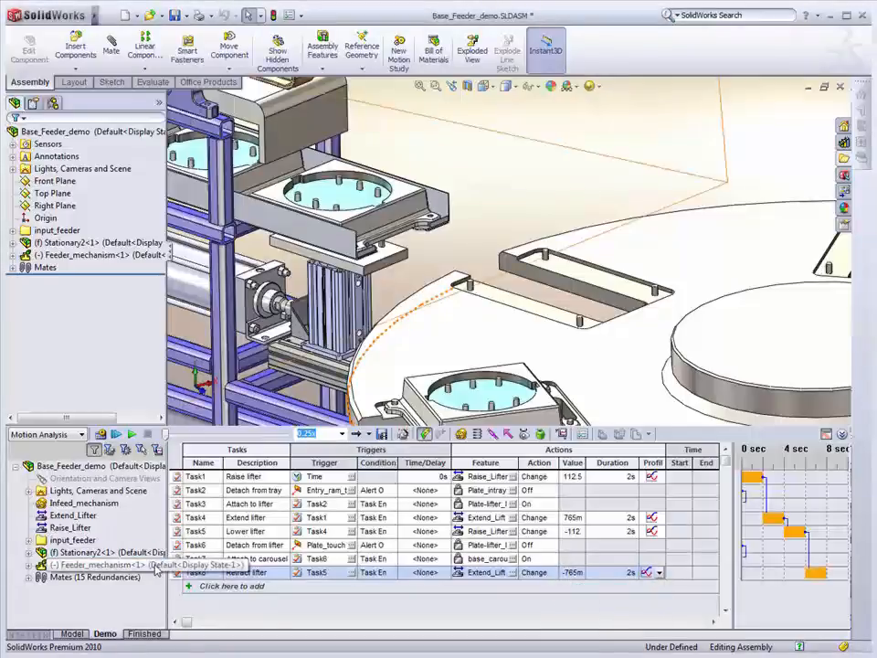
click(234, 584)
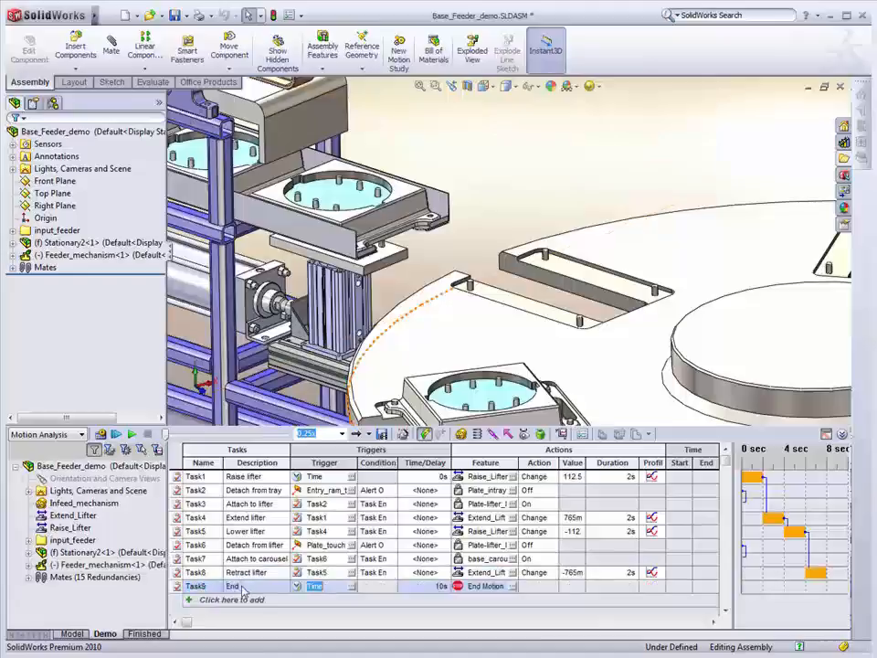
Step: Set Task9 End to fire on Task8 Task End and stop the motion study
click(325, 585)
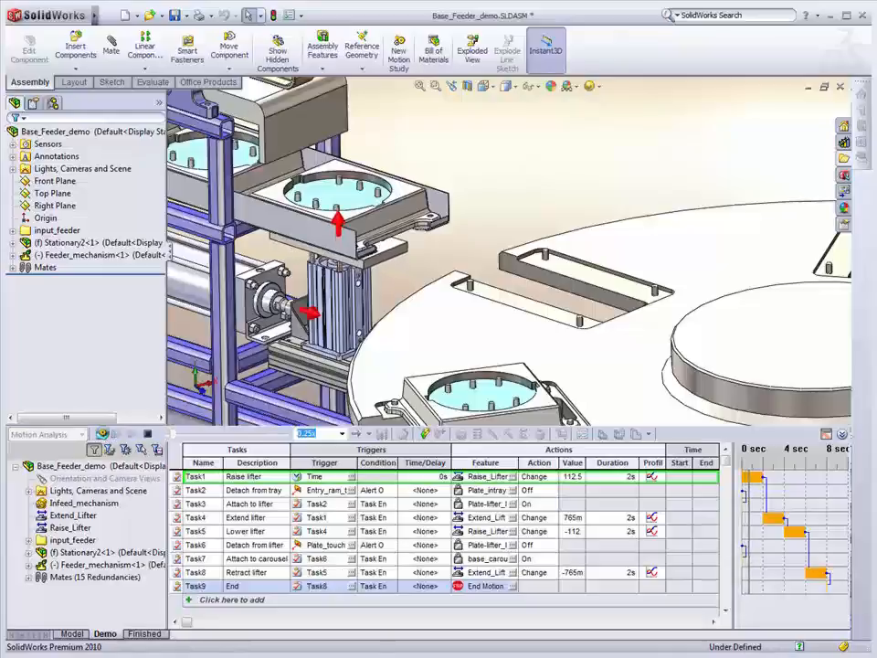
Step: Run Calculate so every task in the event-based study gets start and end times
click(256, 504)
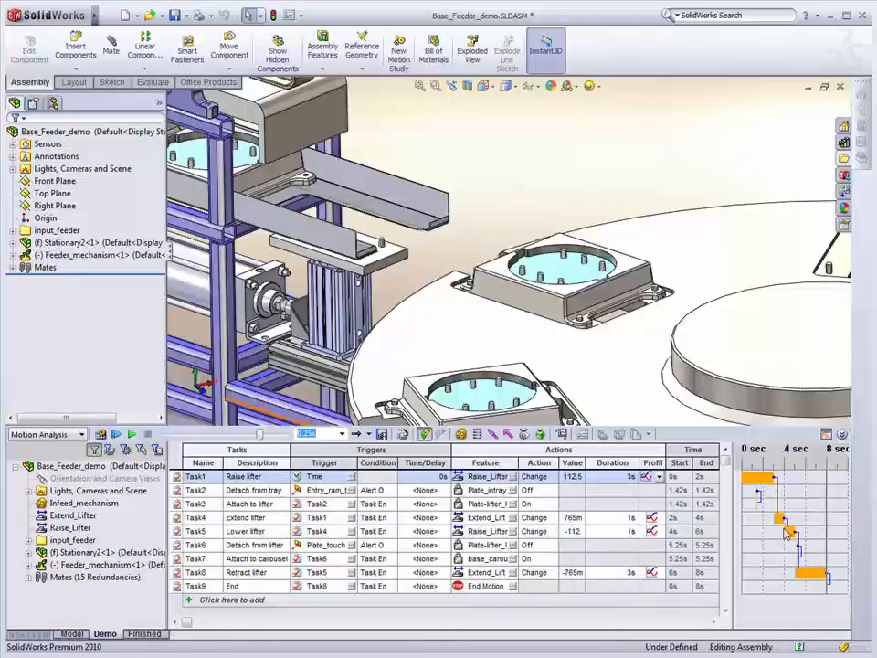
mouse_move(753, 497)
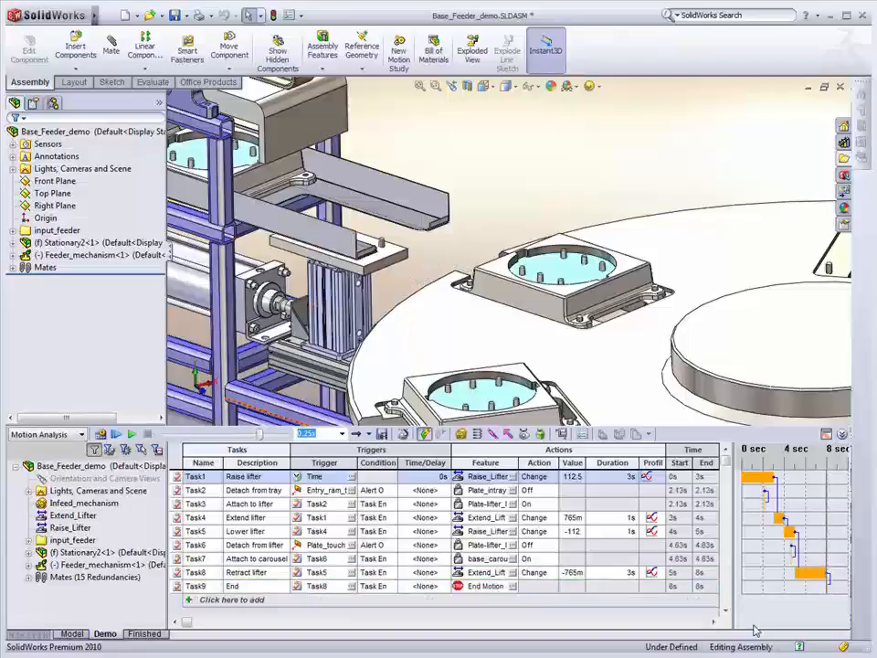
mouse_move(749, 617)
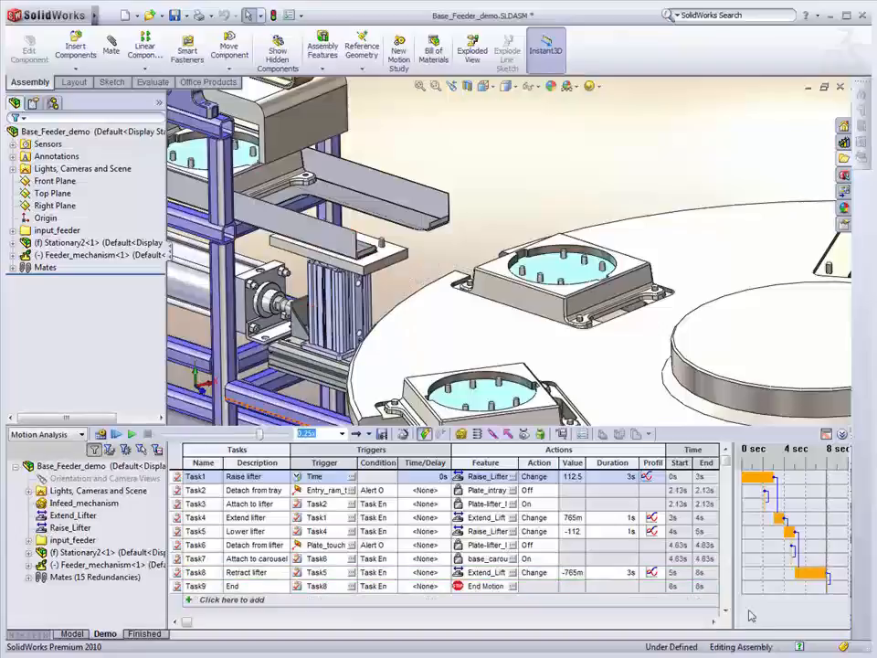
mouse_move(604, 131)
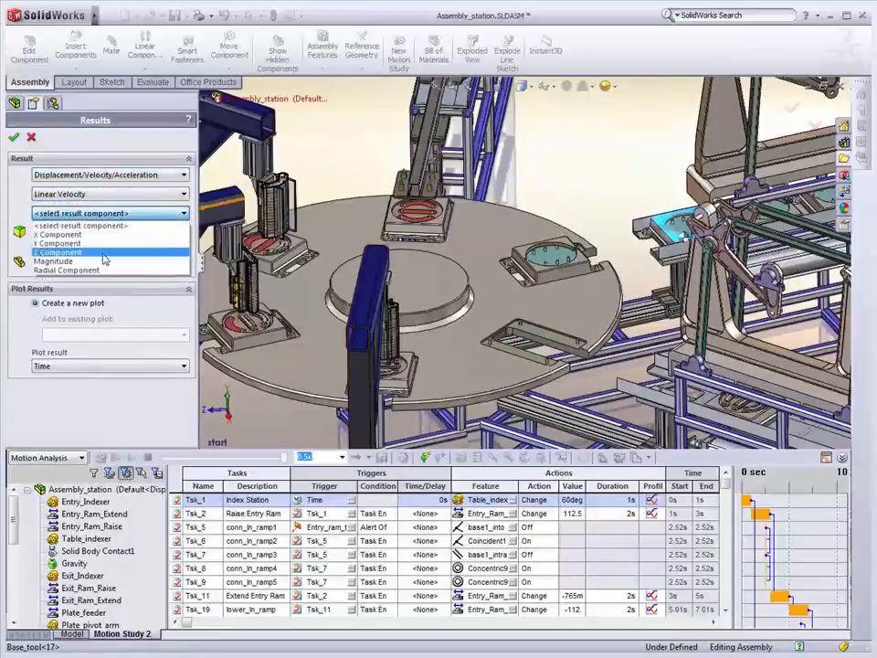
Step: Create a velocity Magnitude plot for Base_tool-17 against time
click(55, 259)
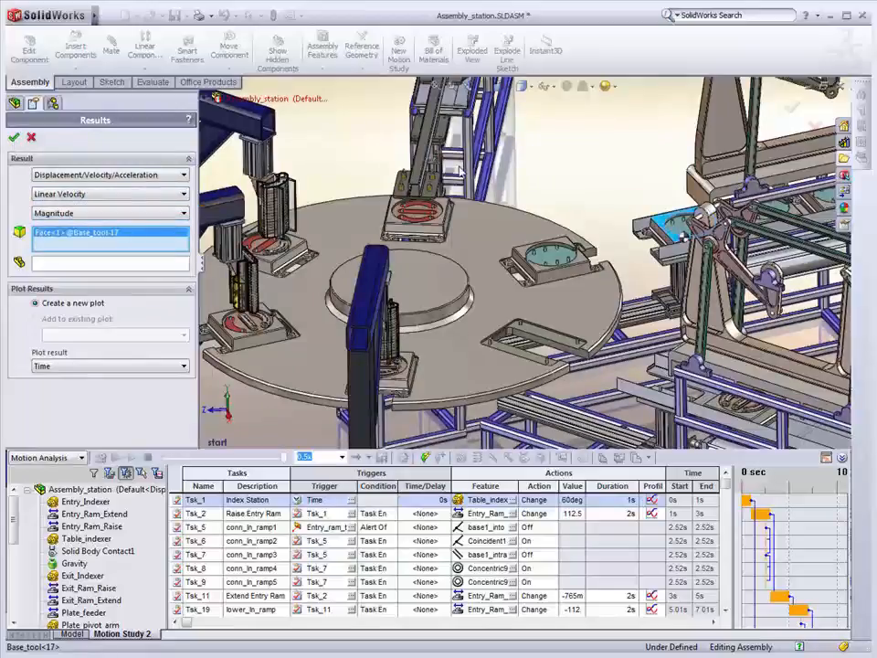
click(15, 137)
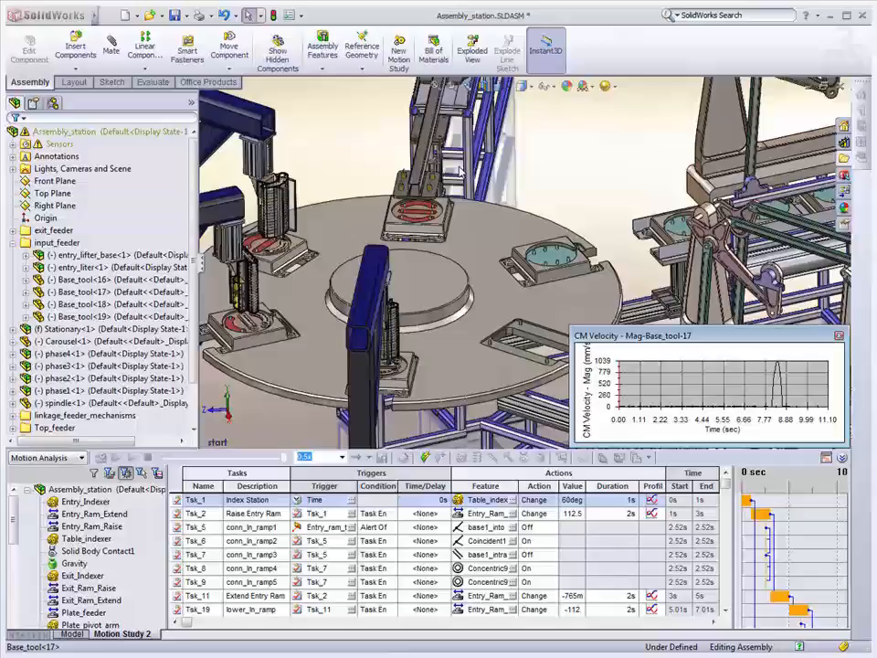
mouse_move(574, 336)
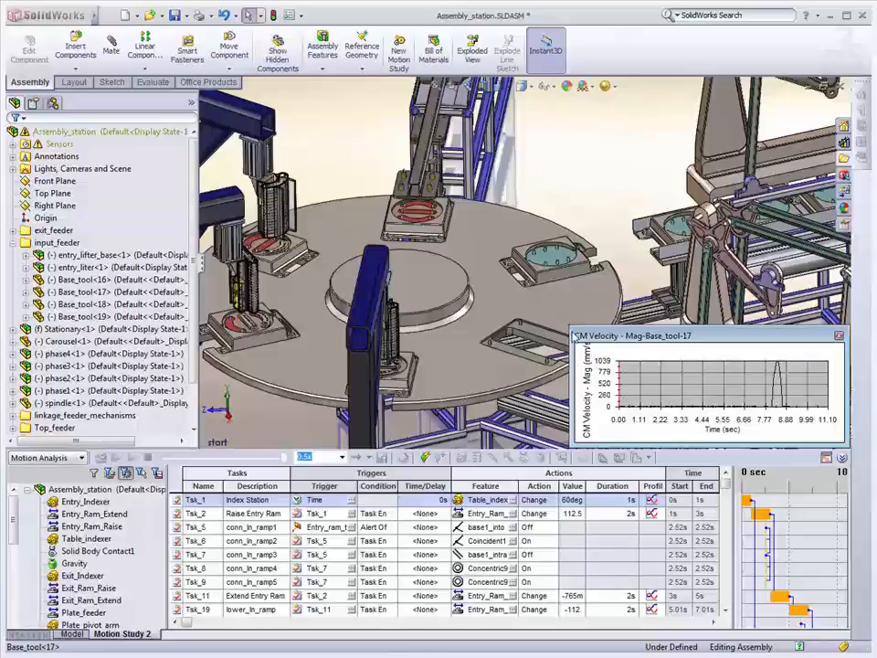